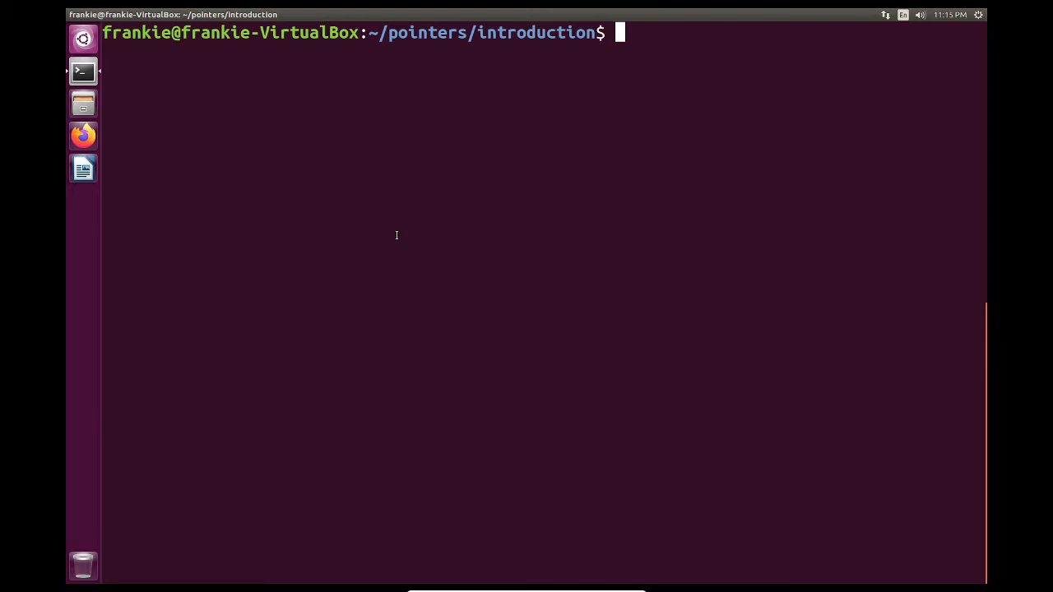
# - Open char_pointers.c in Vim from the terminal prompt, using Tab completion
pyautogui.write('vim')
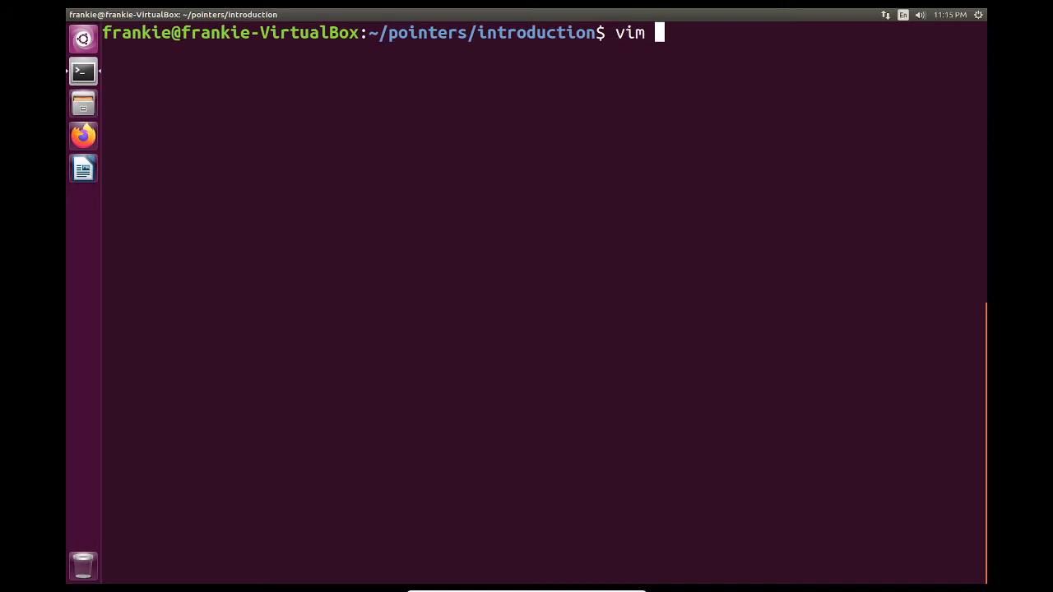
pyautogui.write('char_point')
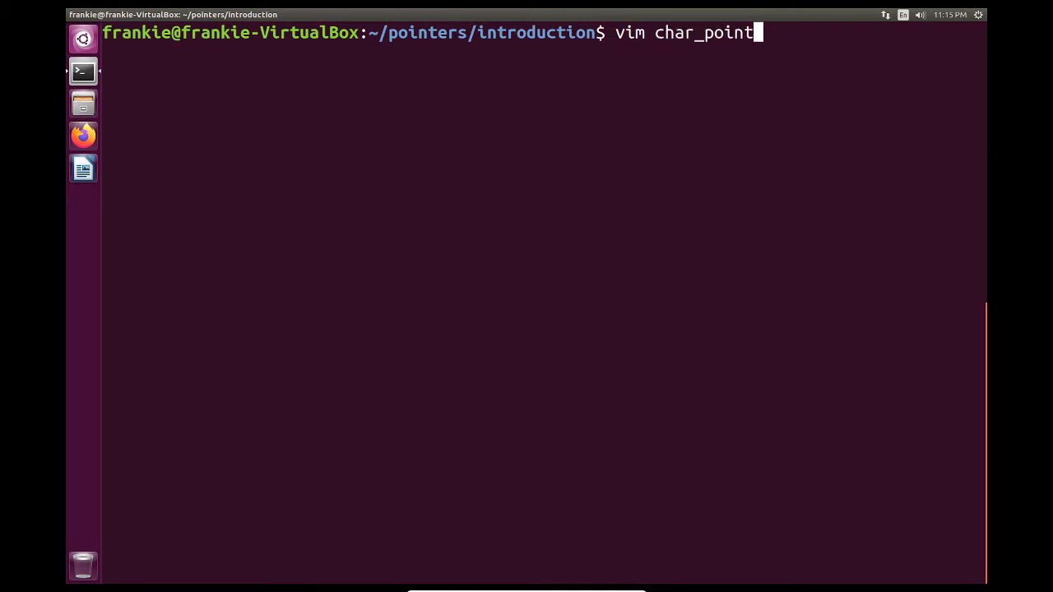
pyautogui.press('Return')
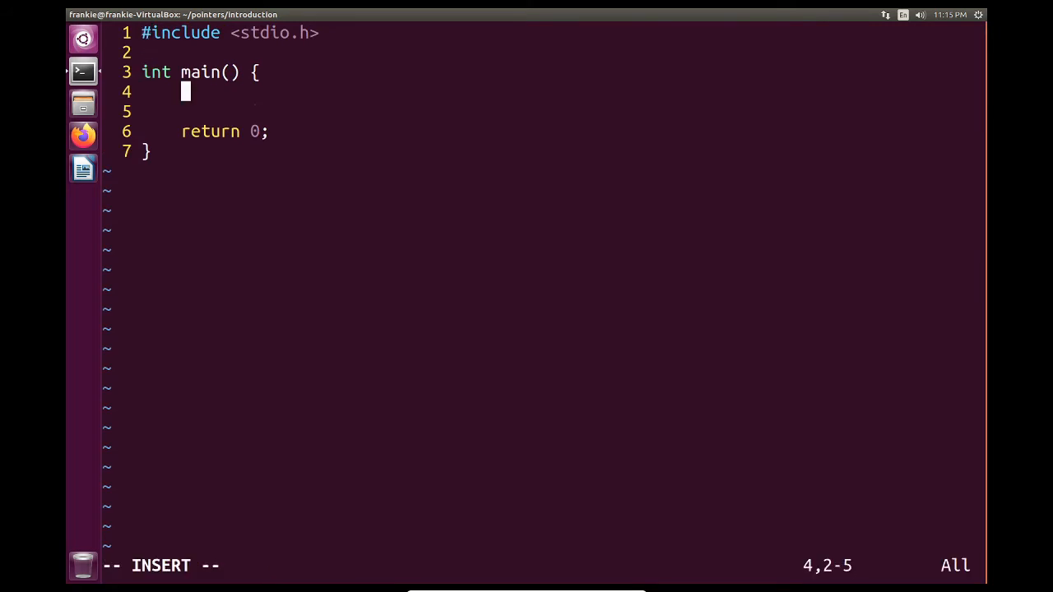
# - Declare char g = 'g', char array h[] = "Hi", and pointer char *s = &g
pyautogui.write('char g')
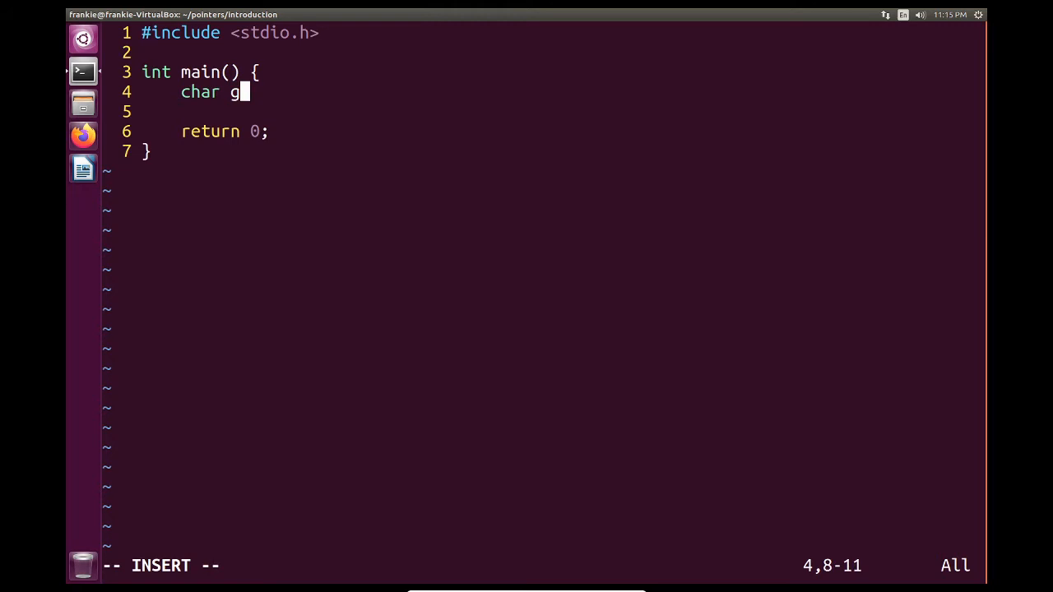
pyautogui.write('=')
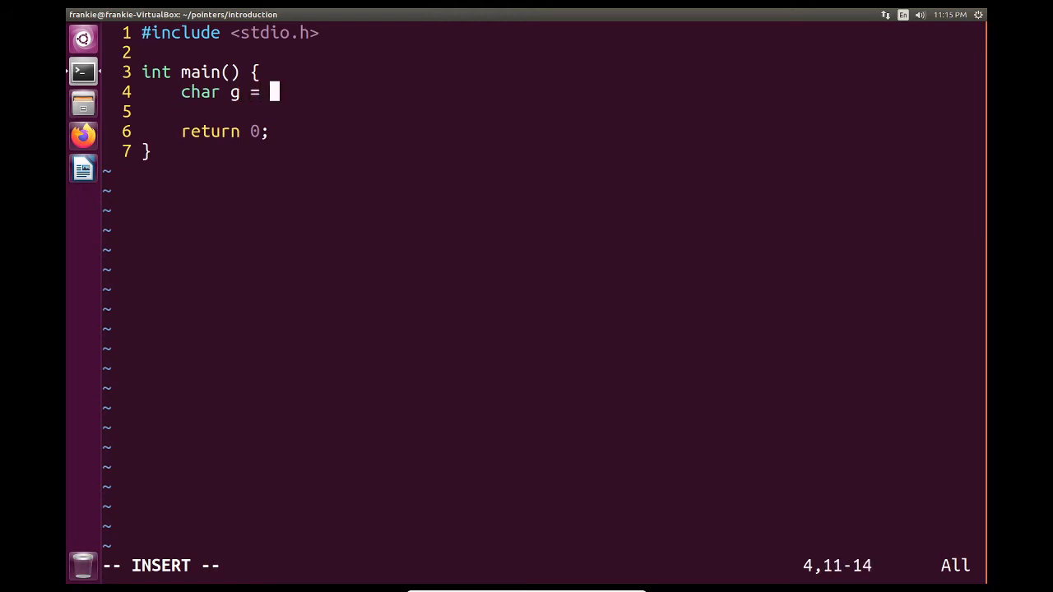
pyautogui.write("'g':")
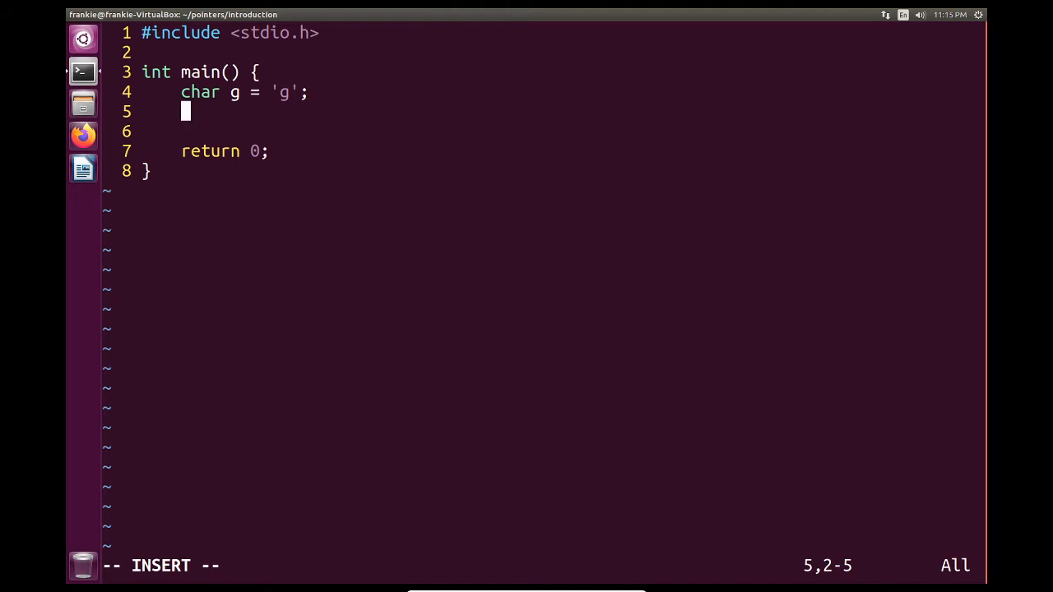
pyautogui.write('char h')
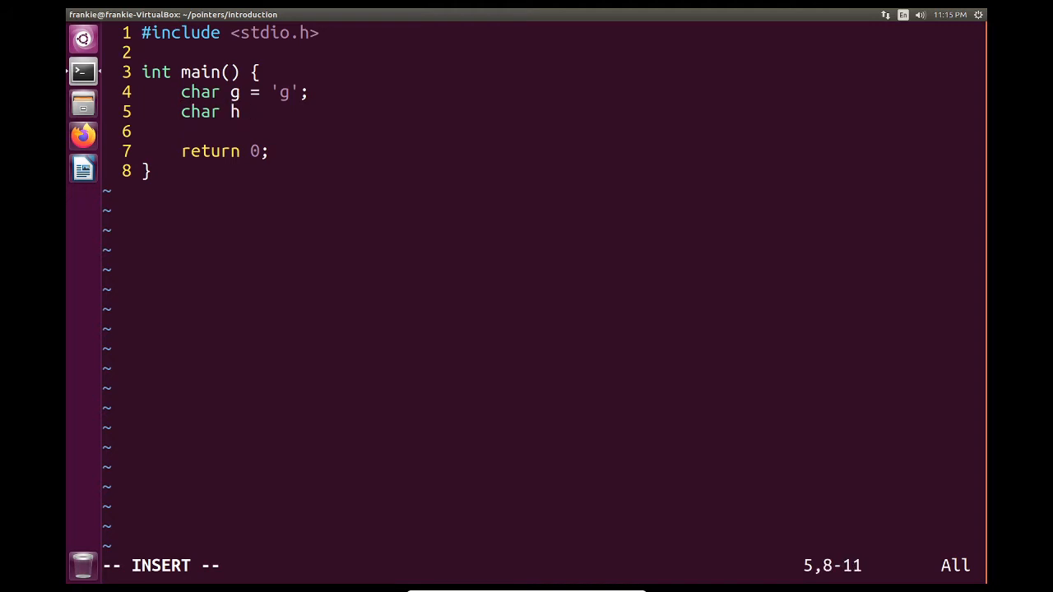
pyautogui.write('[] =')
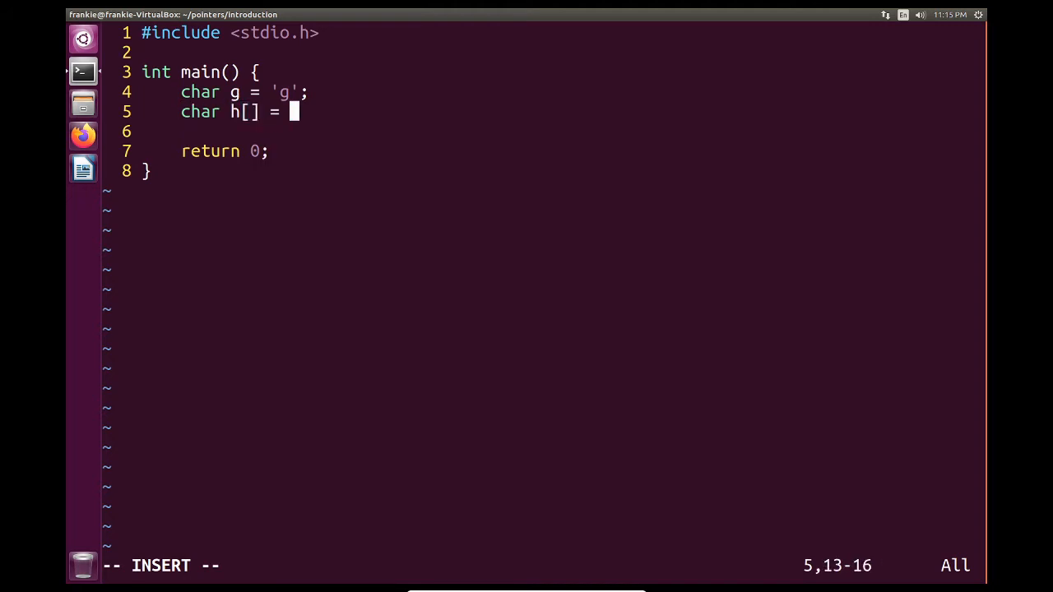
pyautogui.write('"Hi";')
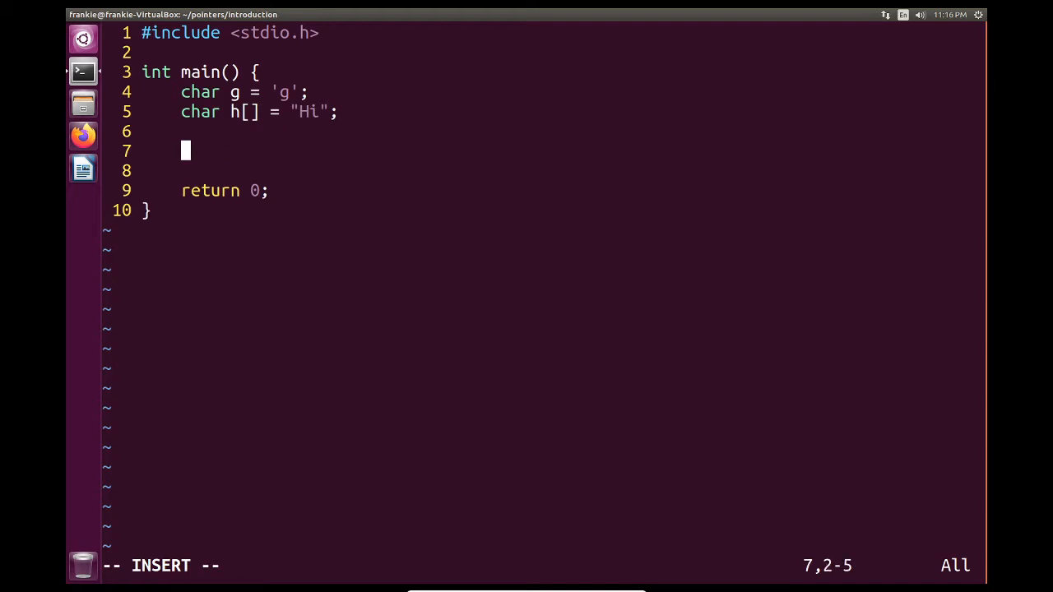
pyautogui.write('char')
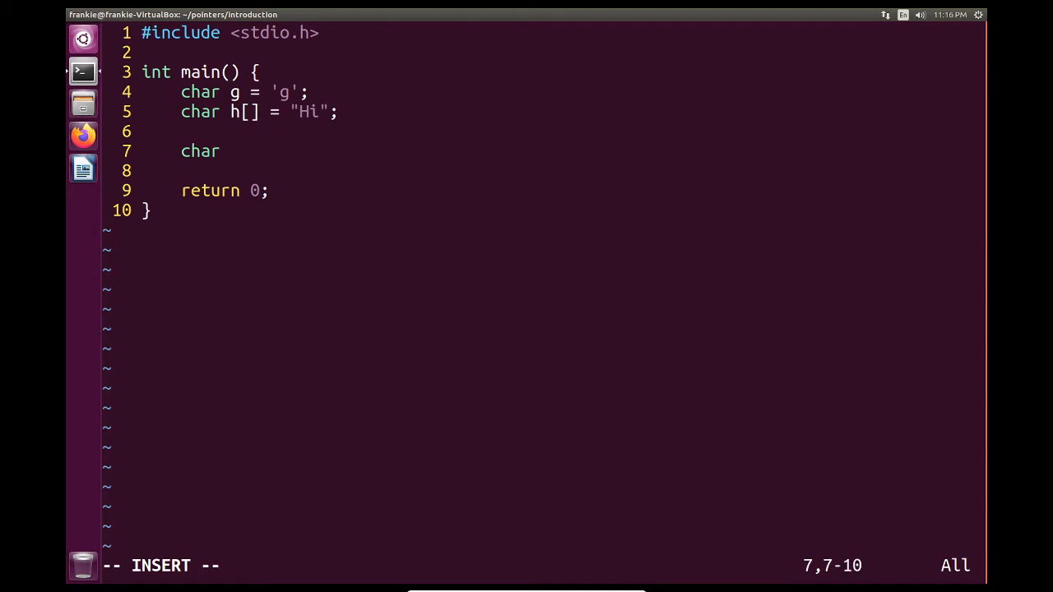
pyautogui.write('*s')
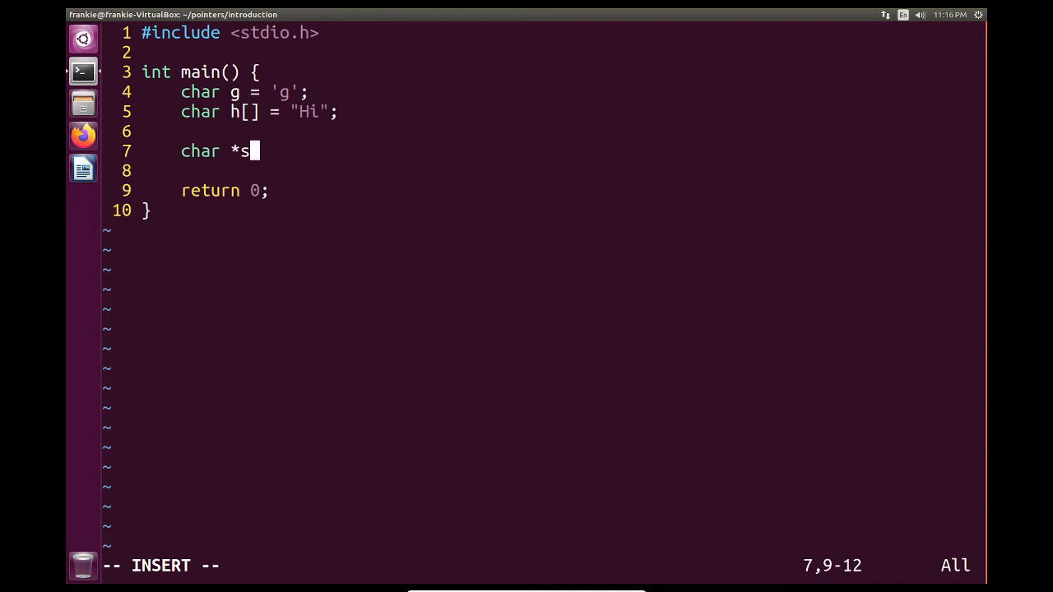
pyautogui.write('=')
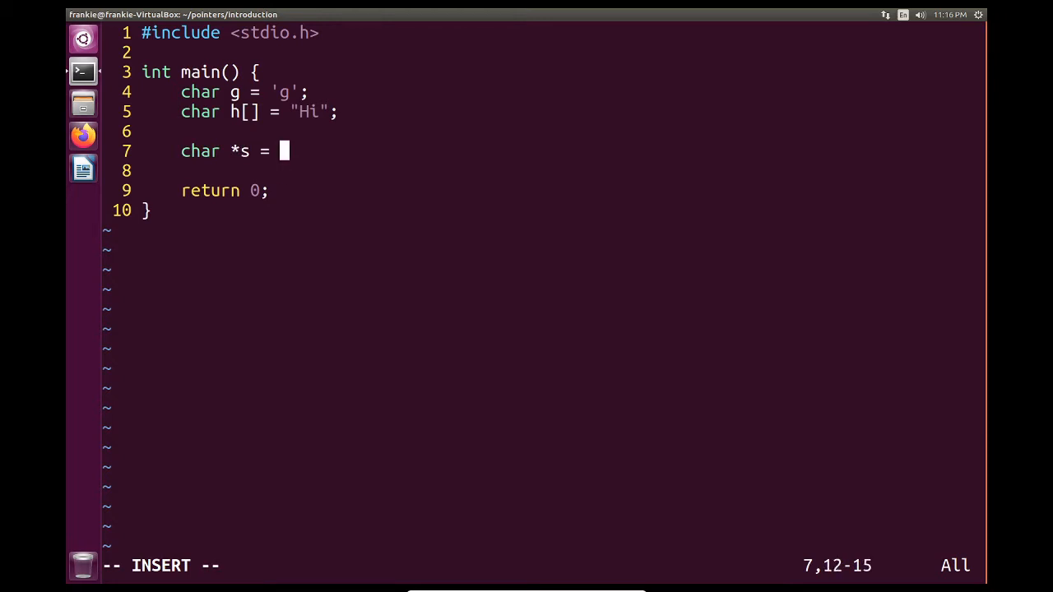
pyautogui.write('&g')
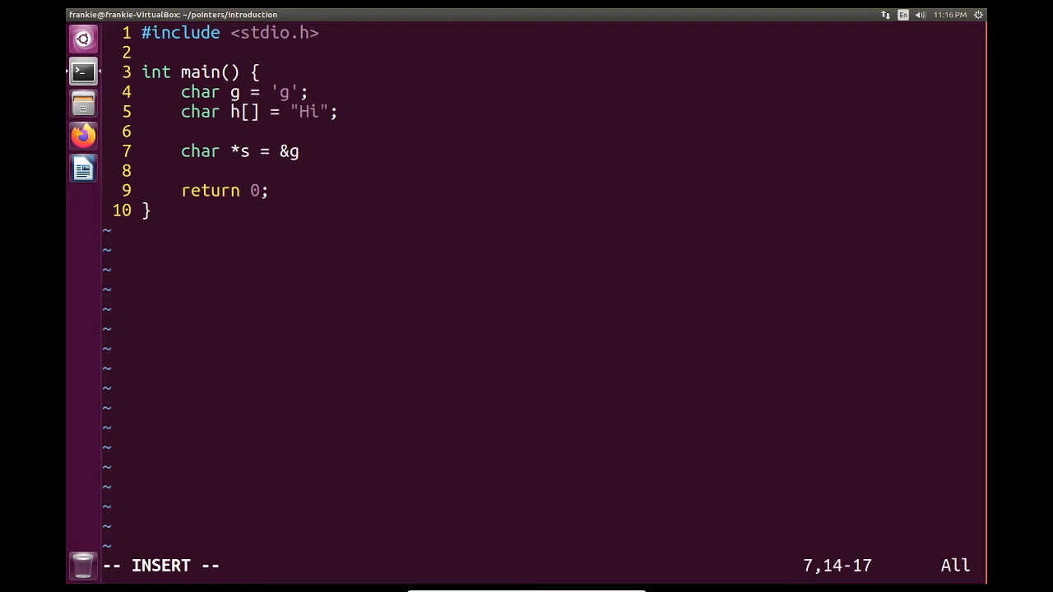
# - Add printf("%c\n", *s) to print the character s points to
pyautogui.write('p')
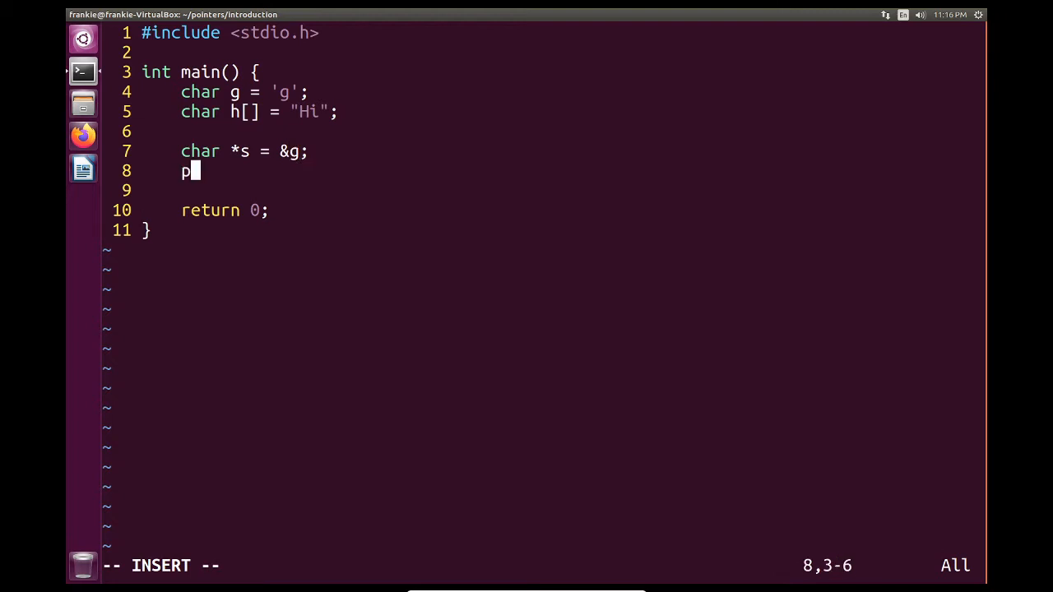
pyautogui.write("rintf('")
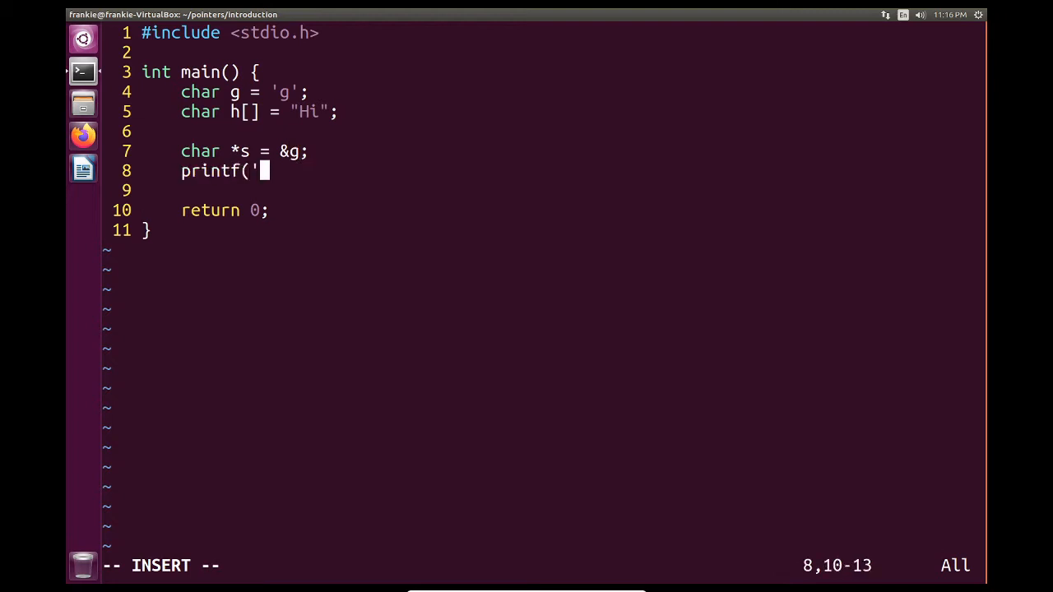
pyautogui.write('"')
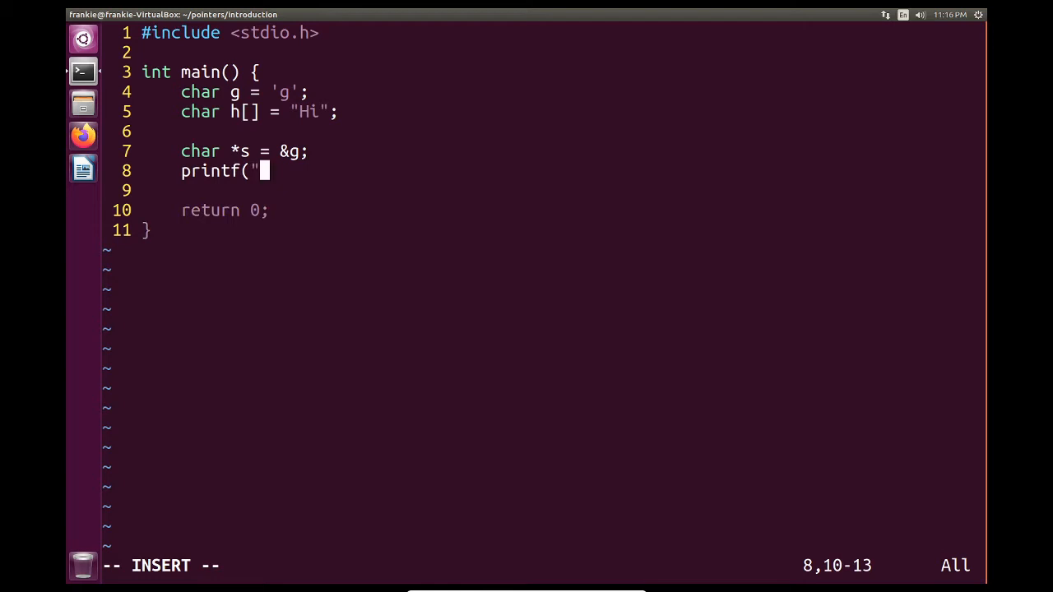
pyautogui.write('%')
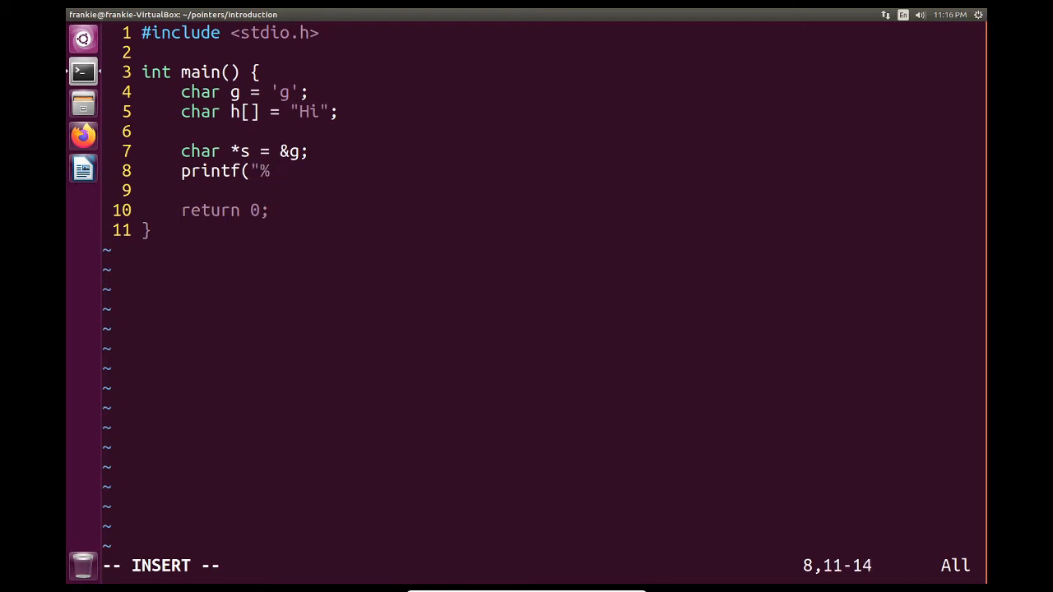
pyautogui.write('c\\n",')
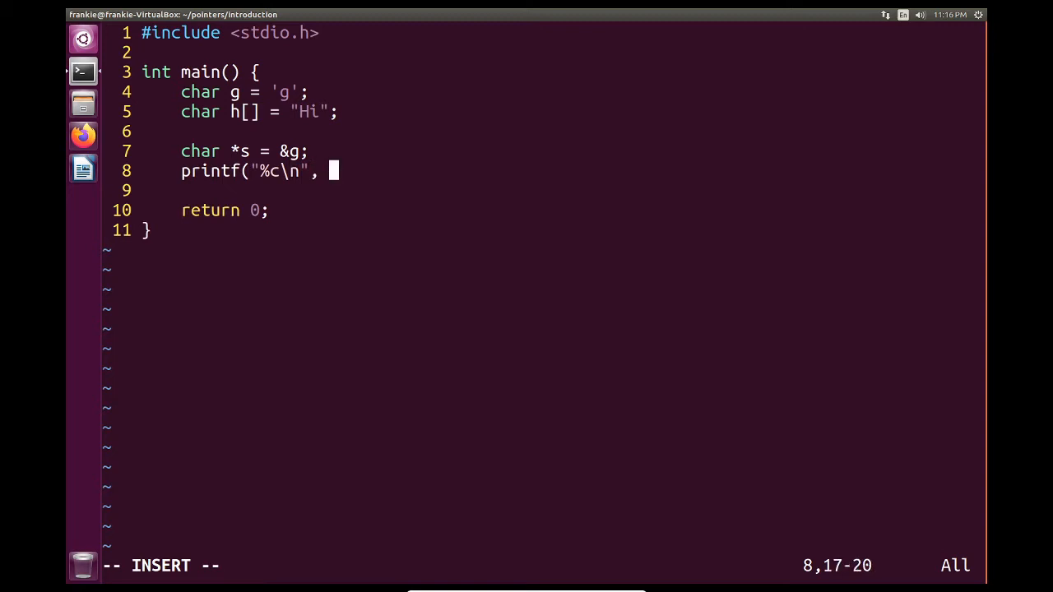
pyautogui.write('*s)')
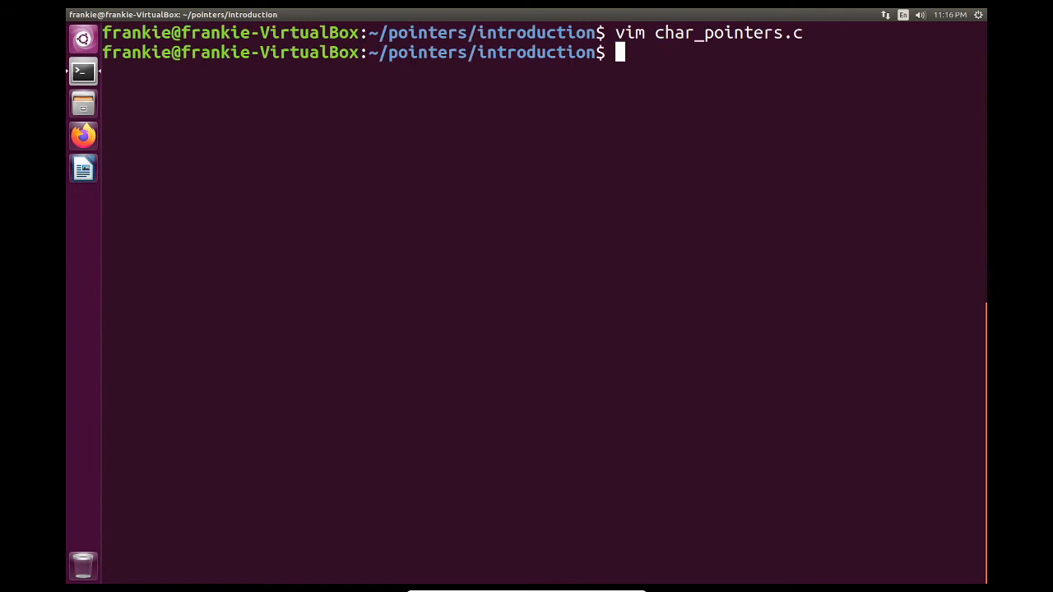
# - Compile with gcc, run ./a.out printing g, and reopen char_pointers.c in Vim
pyautogui.write('gcc ch')
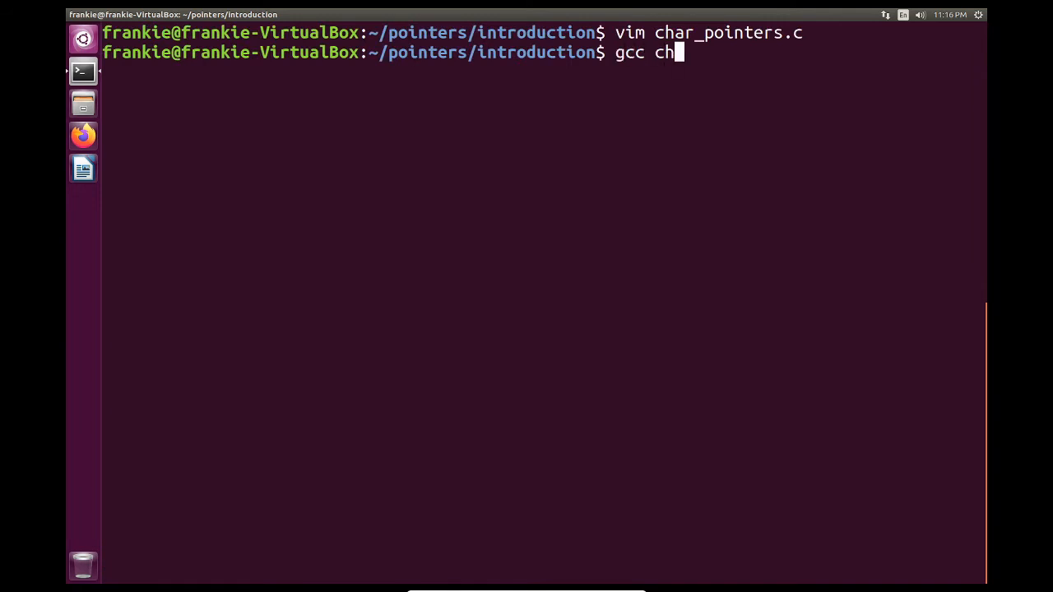
pyautogui.press('Return')
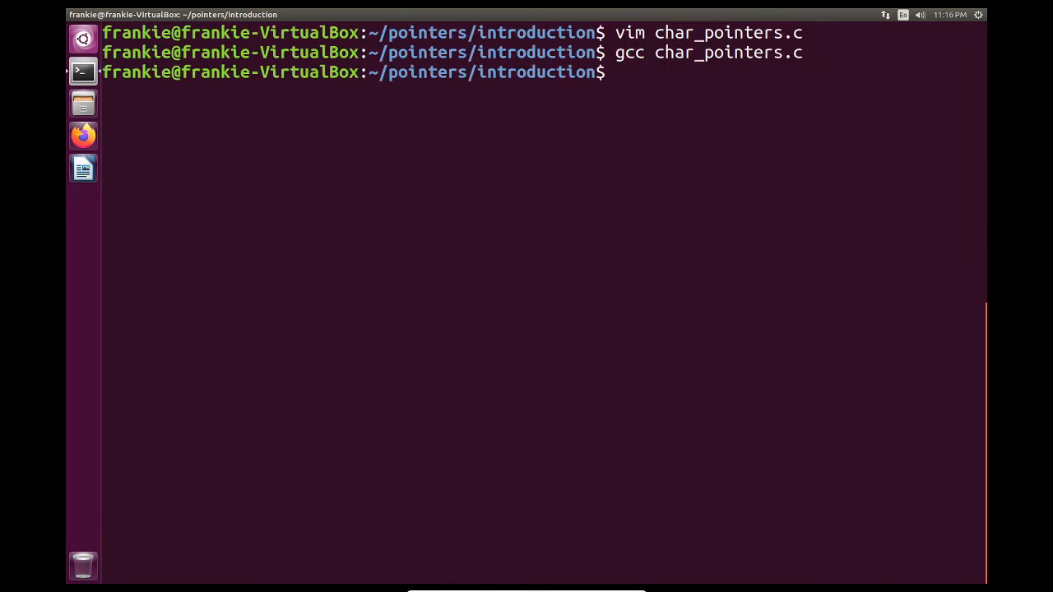
pyautogui.write('./a.out')
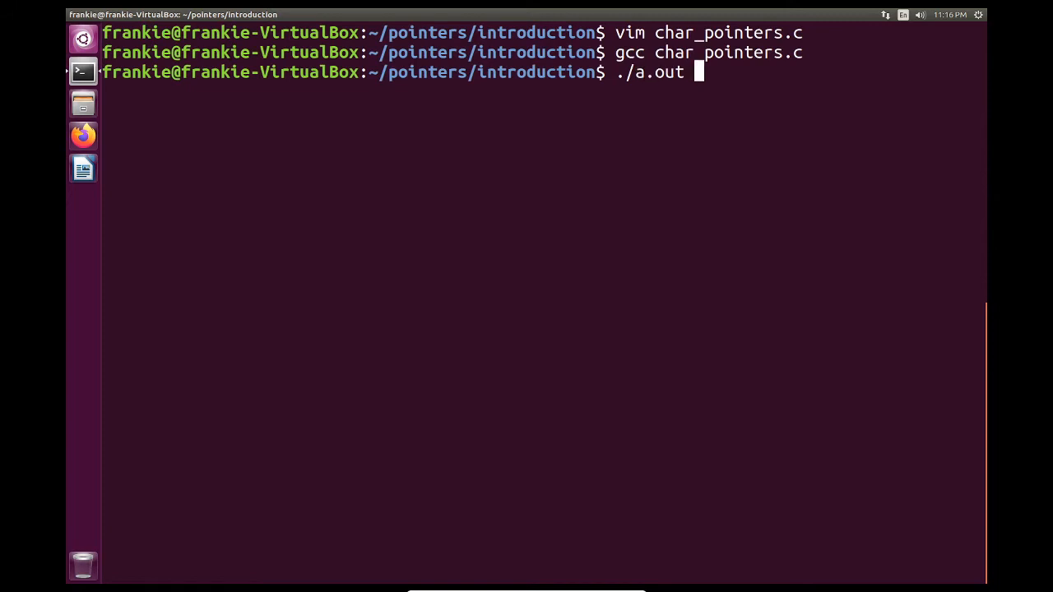
pyautogui.press('Return')
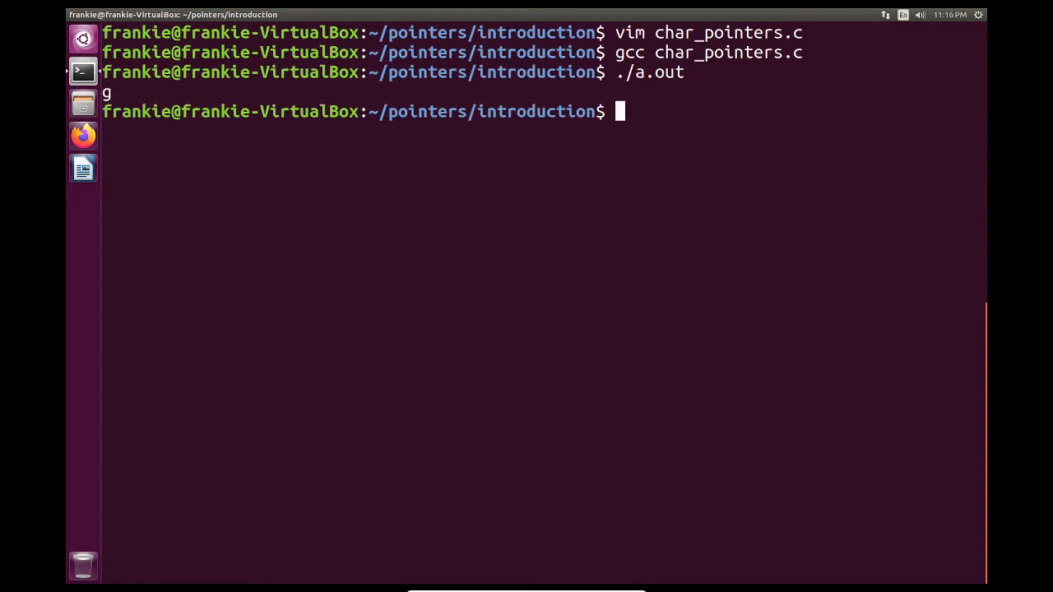
pyautogui.write('vim char_pointers.c')
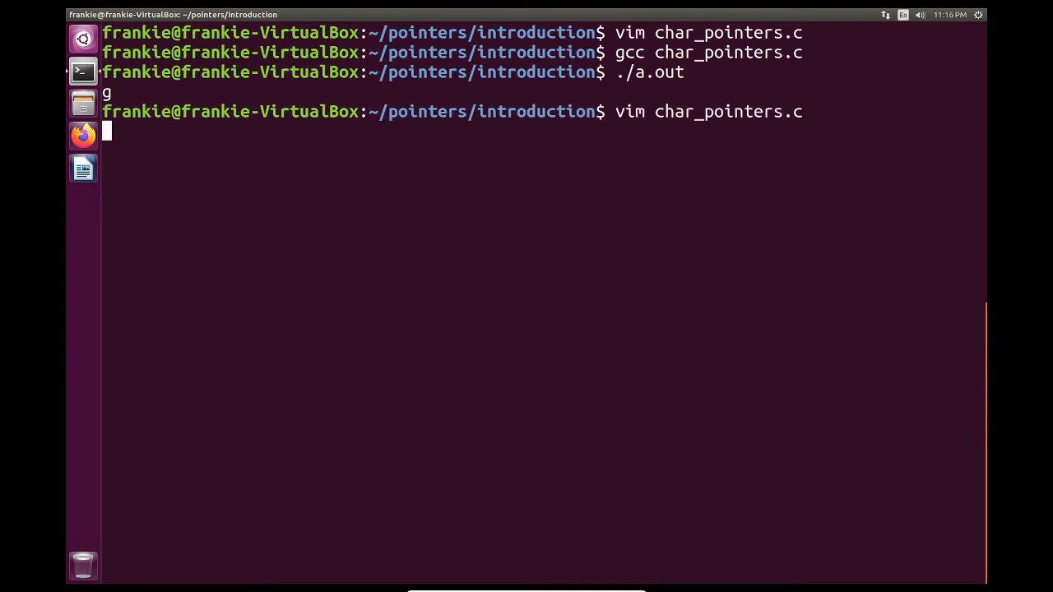
pyautogui.press('Return')
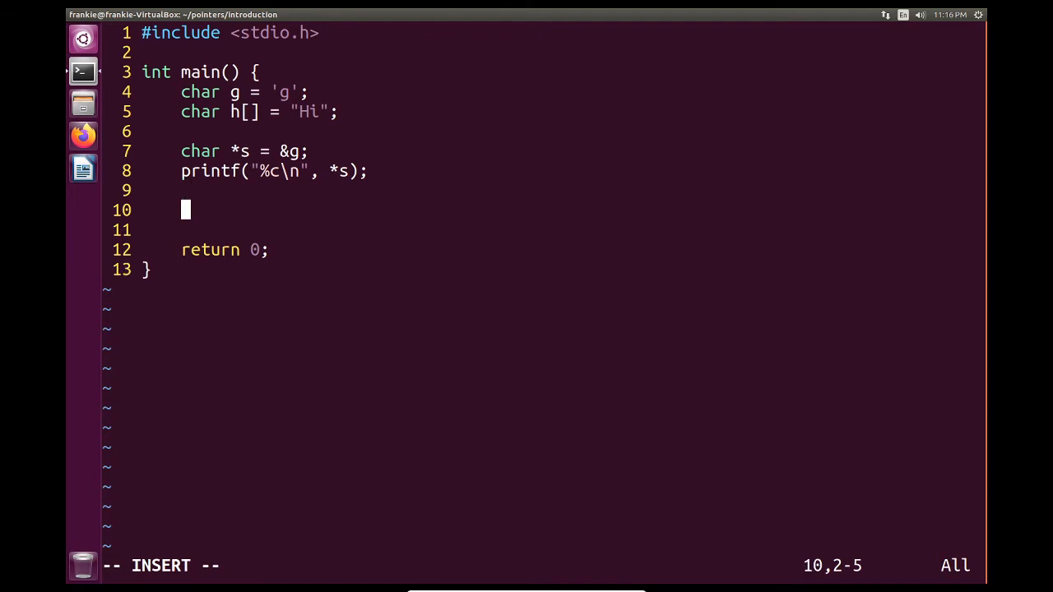
# - Complete printf("%s\n", s); to print h through s, then save with :wq
pyautogui.write('s = h;')
pyautogui.write('printf')
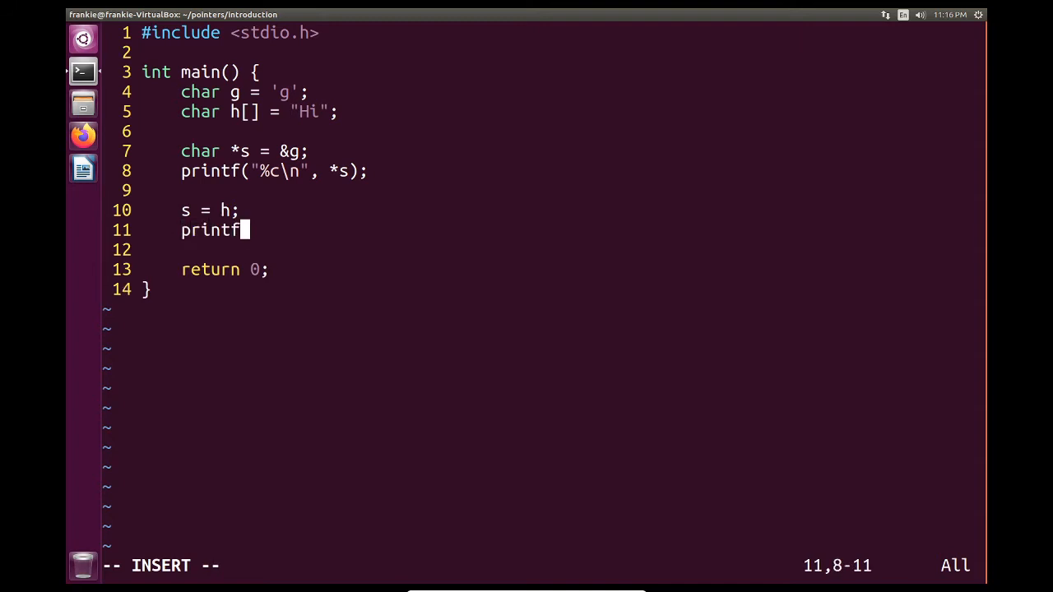
pyautogui.write('("%')
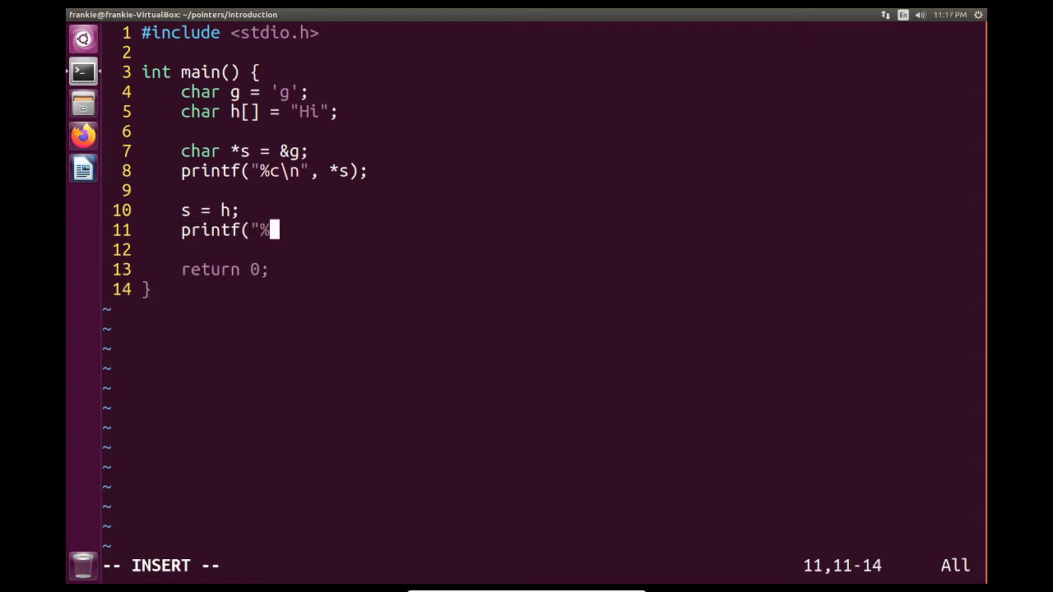
pyautogui.write('s\\n",')
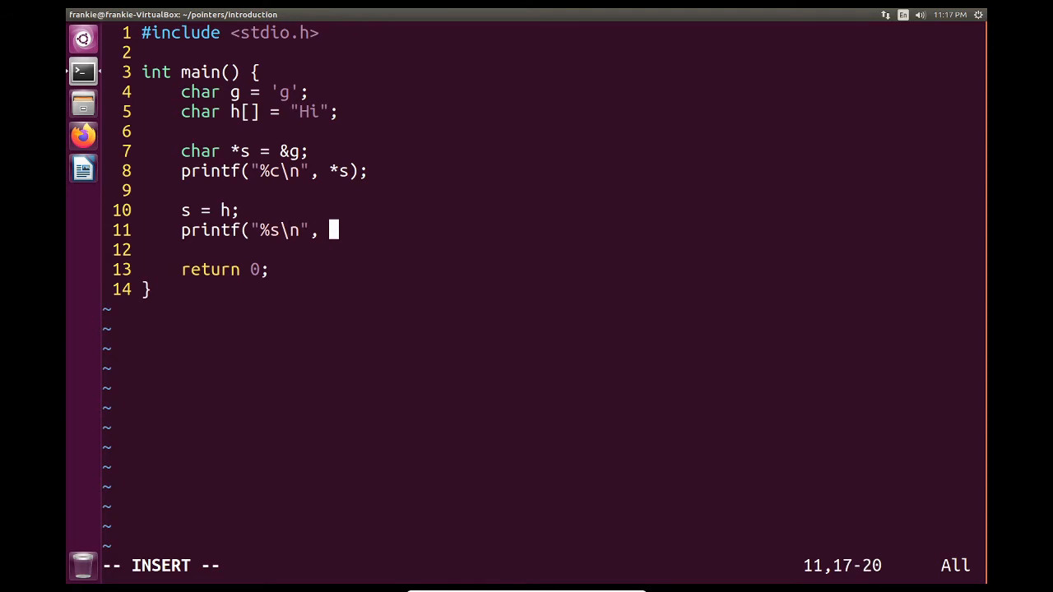
pyautogui.write('s)')
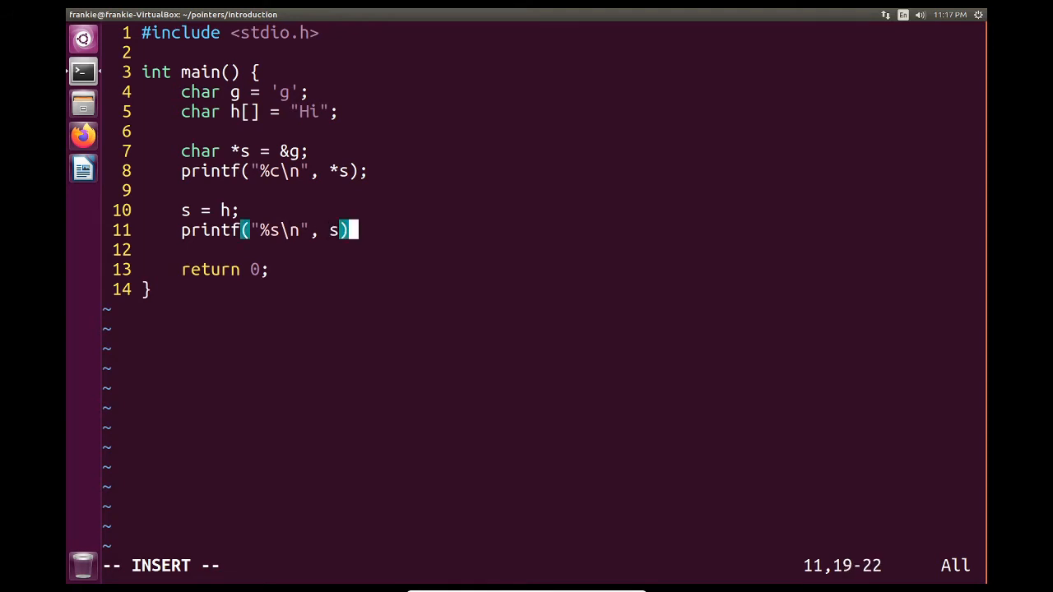
pyautogui.write(';')
pyautogui.click(543, 566)
pyautogui.write(':wq')
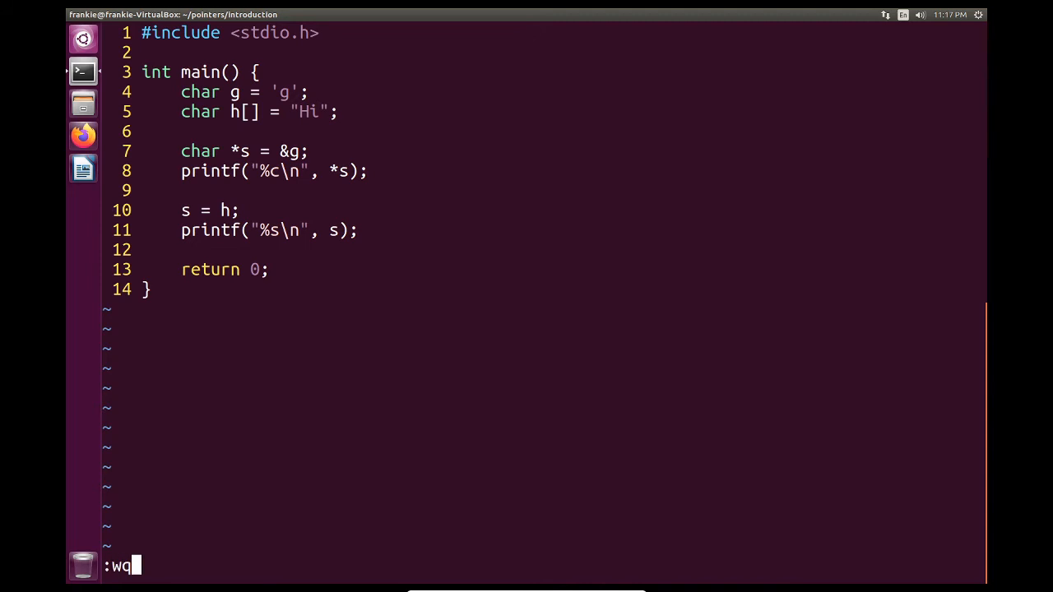
pyautogui.press('Return')
pyautogui.write('./a.out')
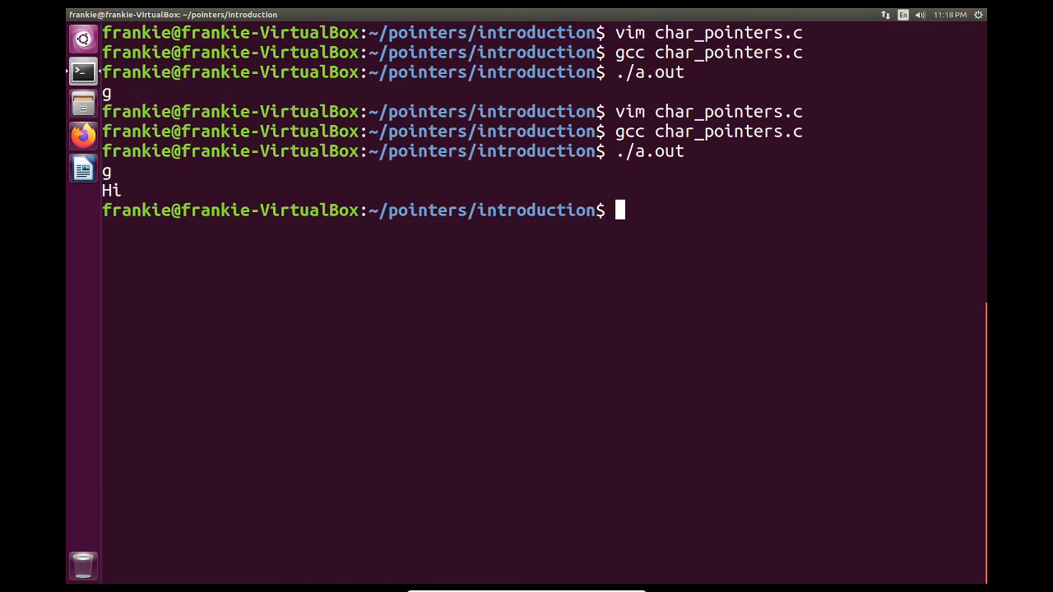
# - Reopen char_pointers.c in Vim after the program prints g and Hi
pyautogui.write('vim char_pointers.c')
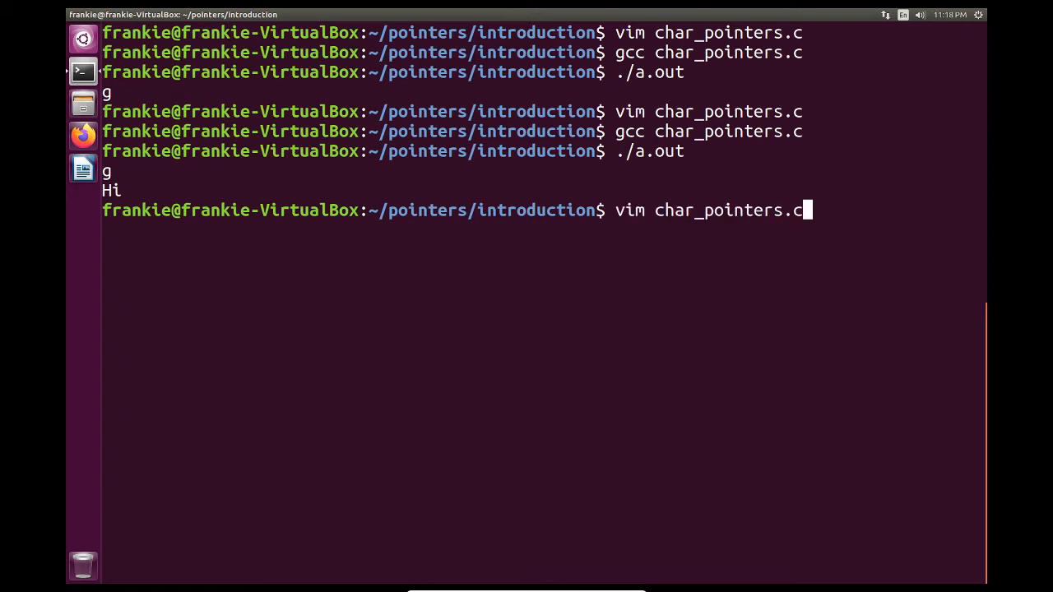
pyautogui.press('Return')
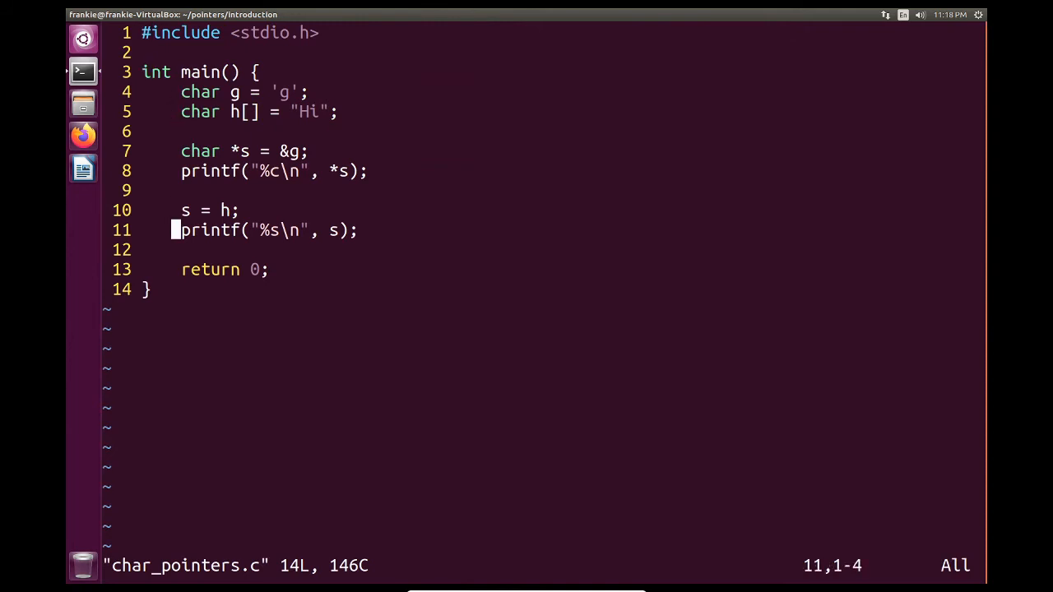
# - Add char *str = "Hello world!"; and printf("%s\n", str);, then save with :wq
pyautogui.write('char')
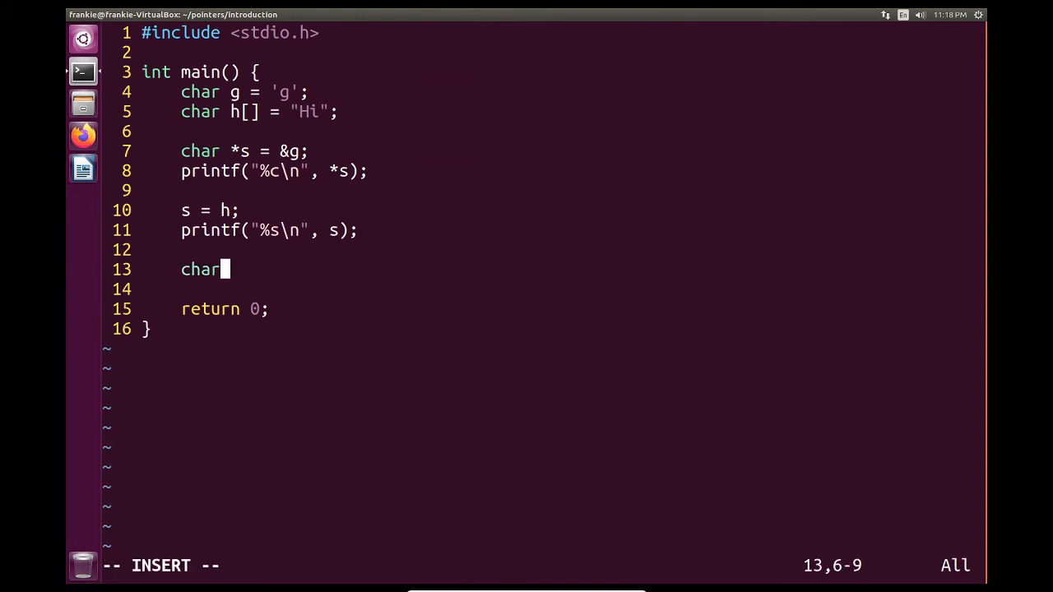
pyautogui.write('*')
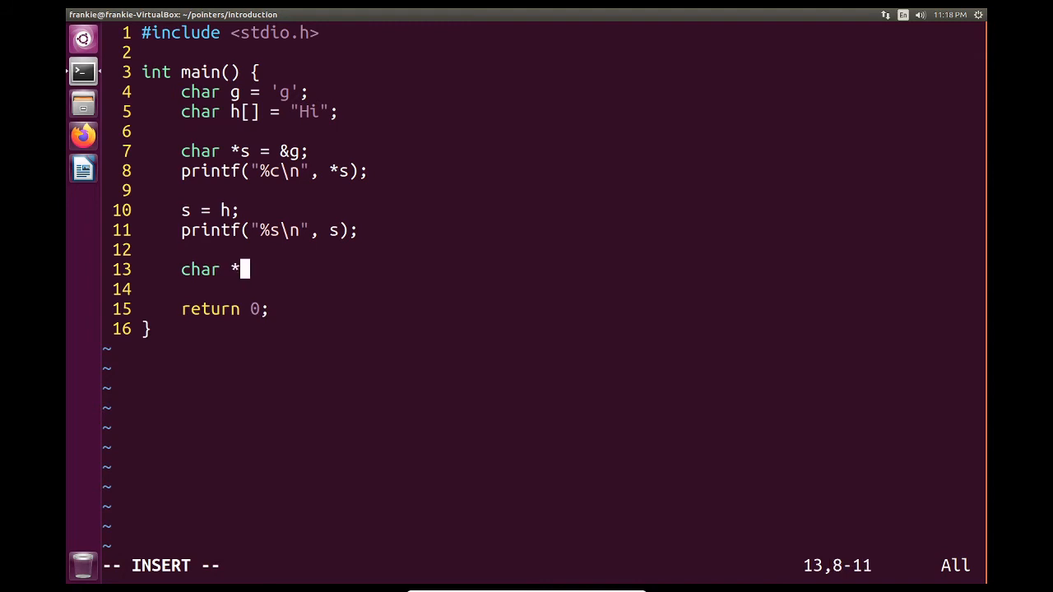
pyautogui.write('str = "H')
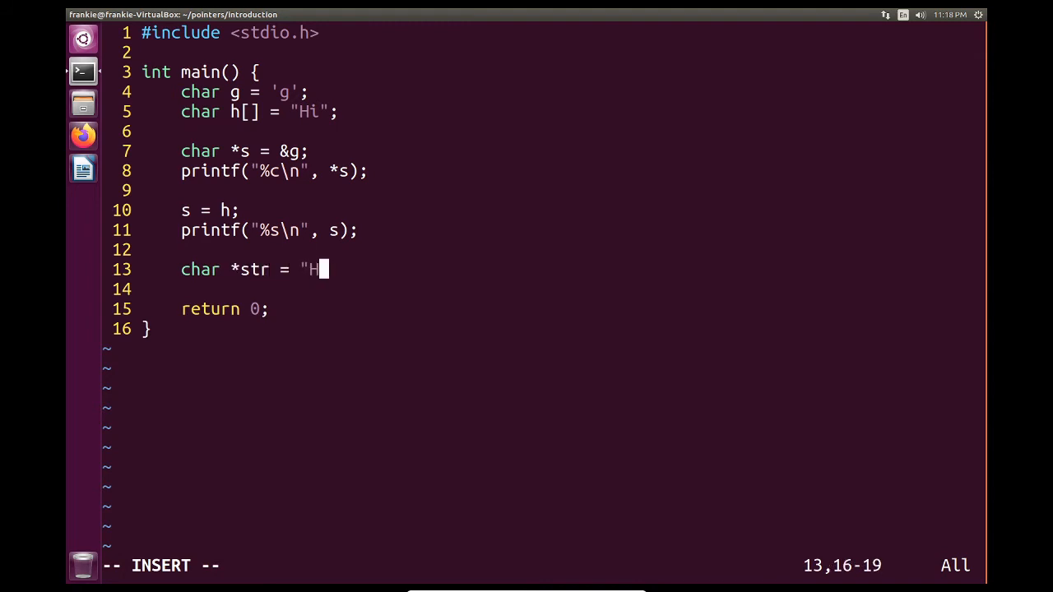
pyautogui.write('ello world')
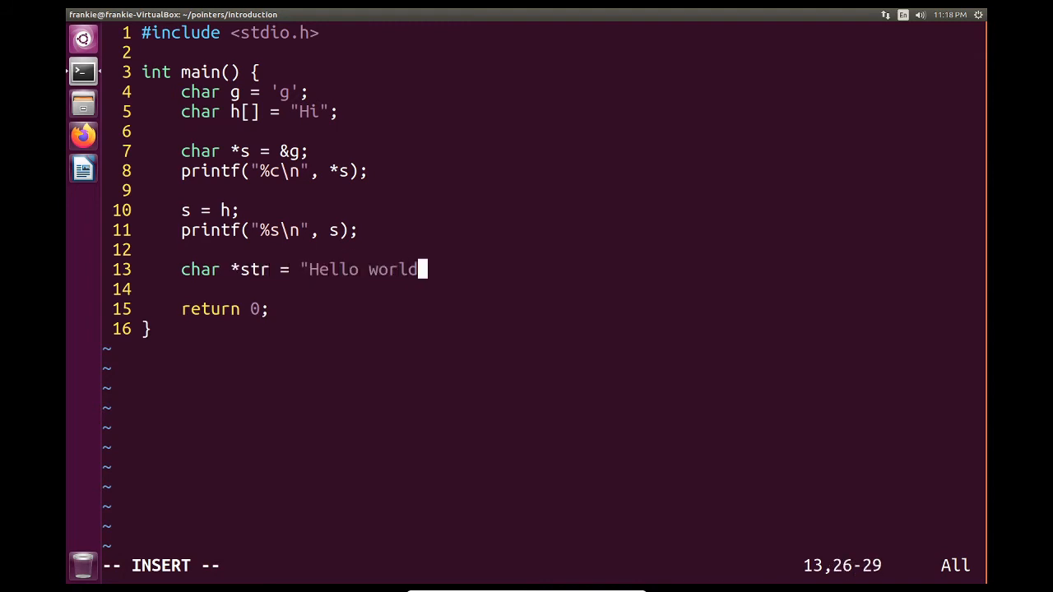
pyautogui.write('!";\\nprin')
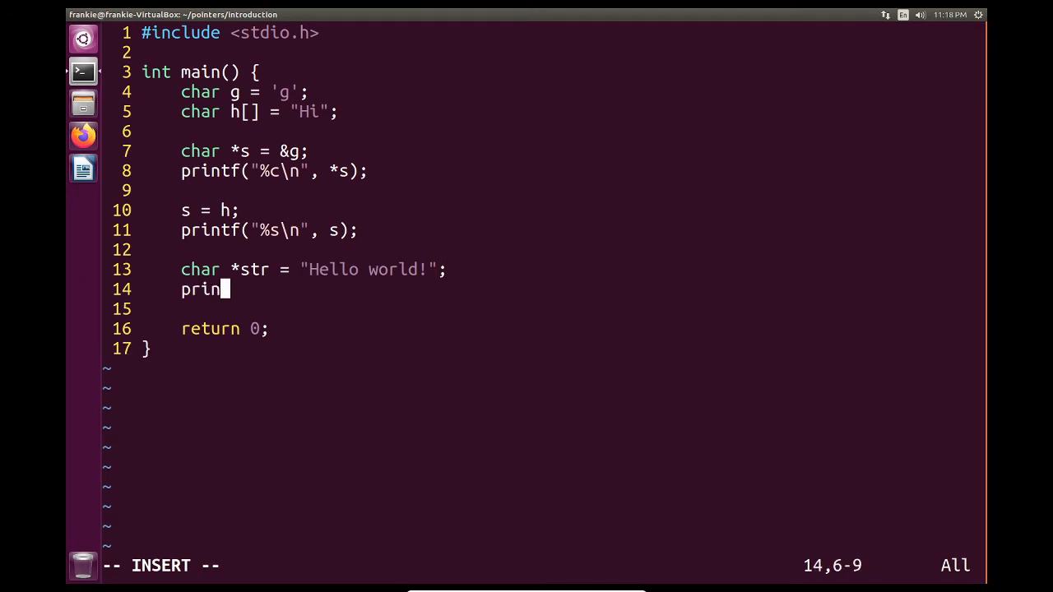
pyautogui.write('tf("')
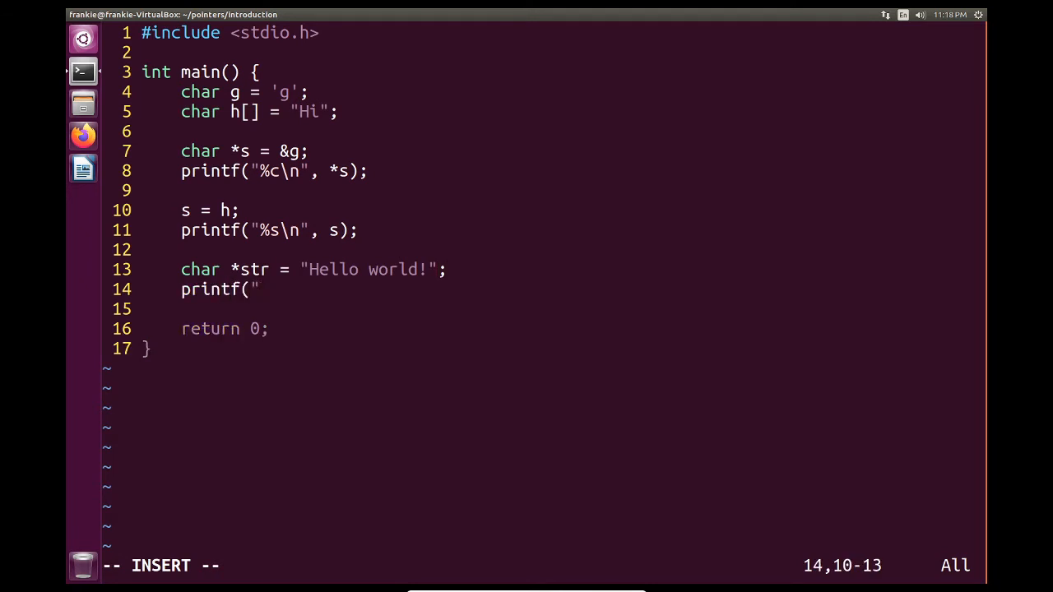
pyautogui.write('%s\\n"')
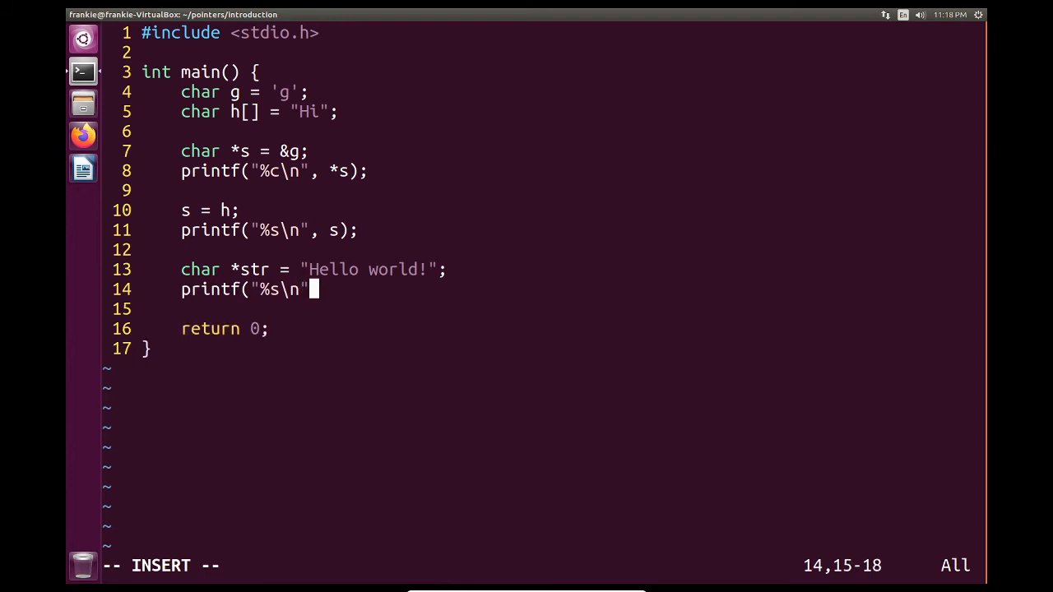
pyautogui.write(', str);')
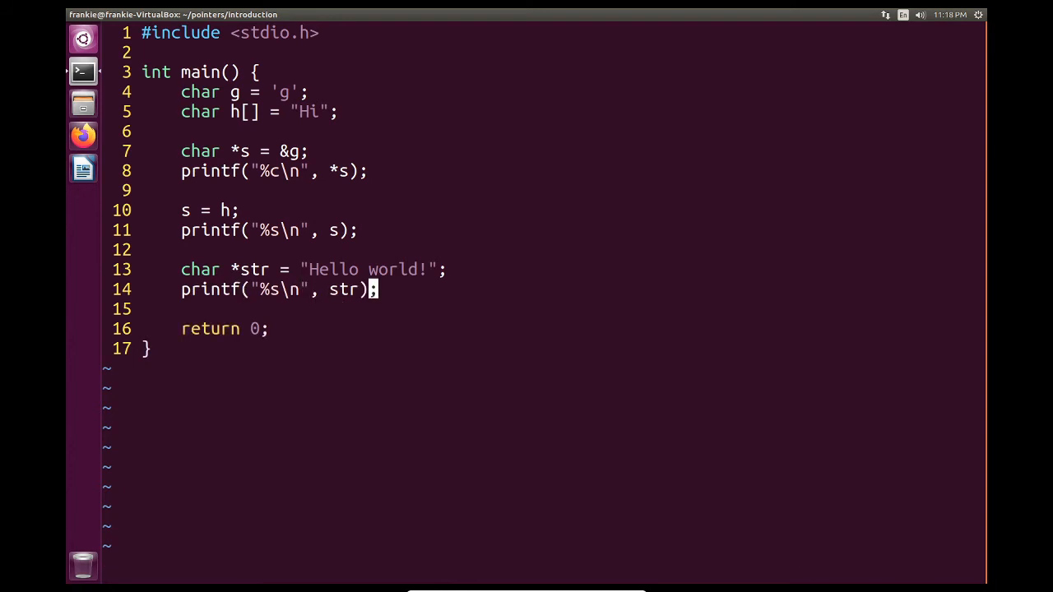
pyautogui.write(':wq')
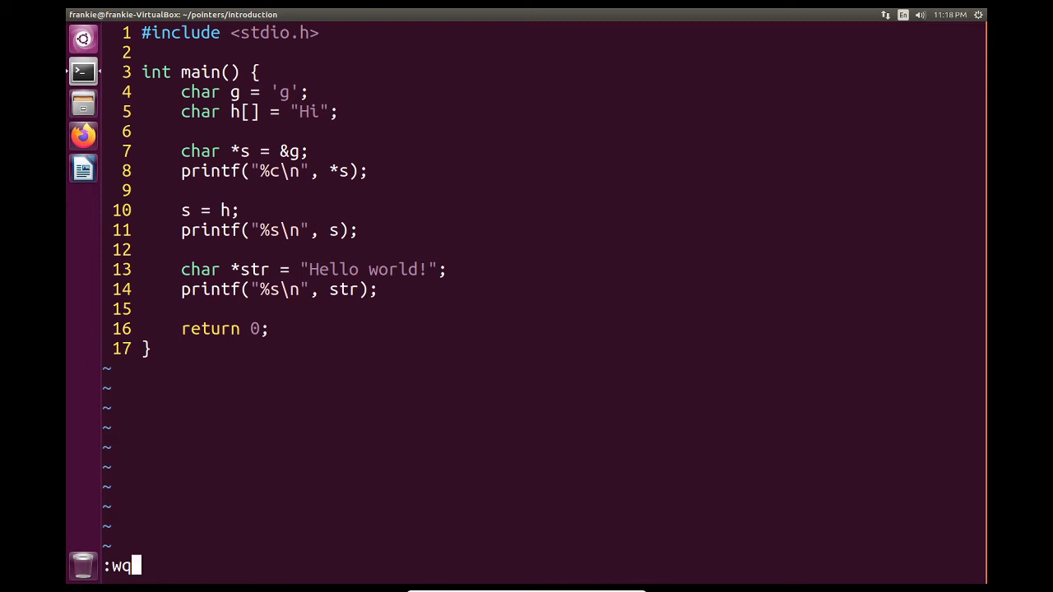
pyautogui.press('Return')
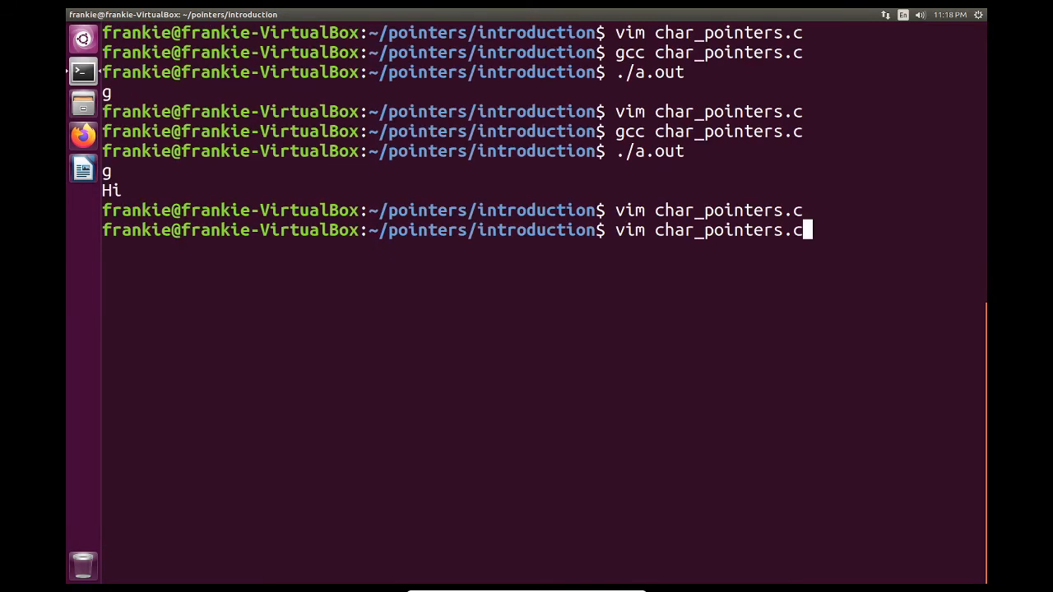
# - Recompile and run the program, which now prints g, Hi and Hello world!
pyautogui.press('Return')
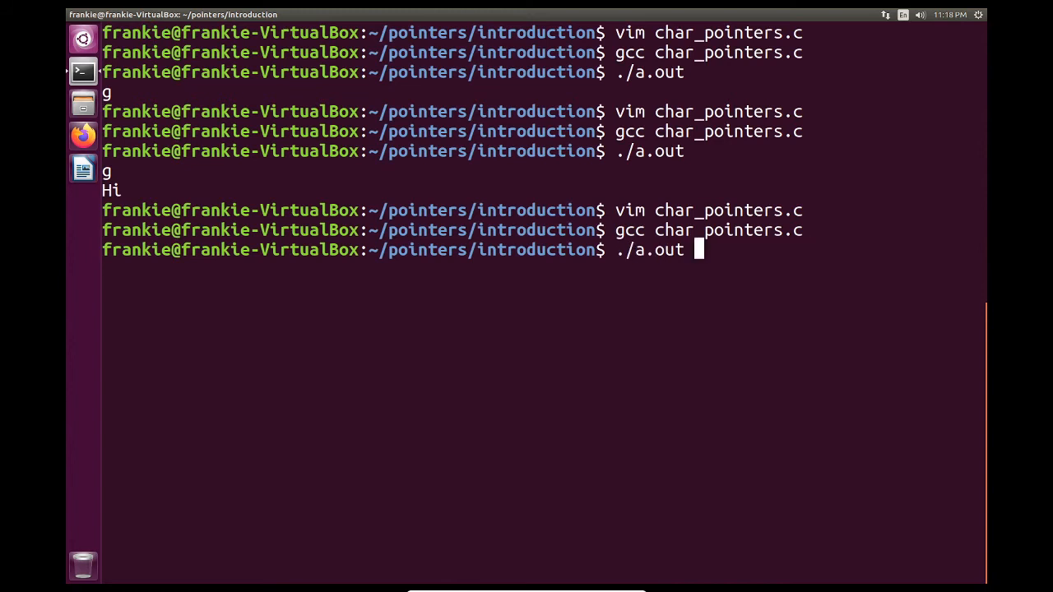
pyautogui.press('Return')
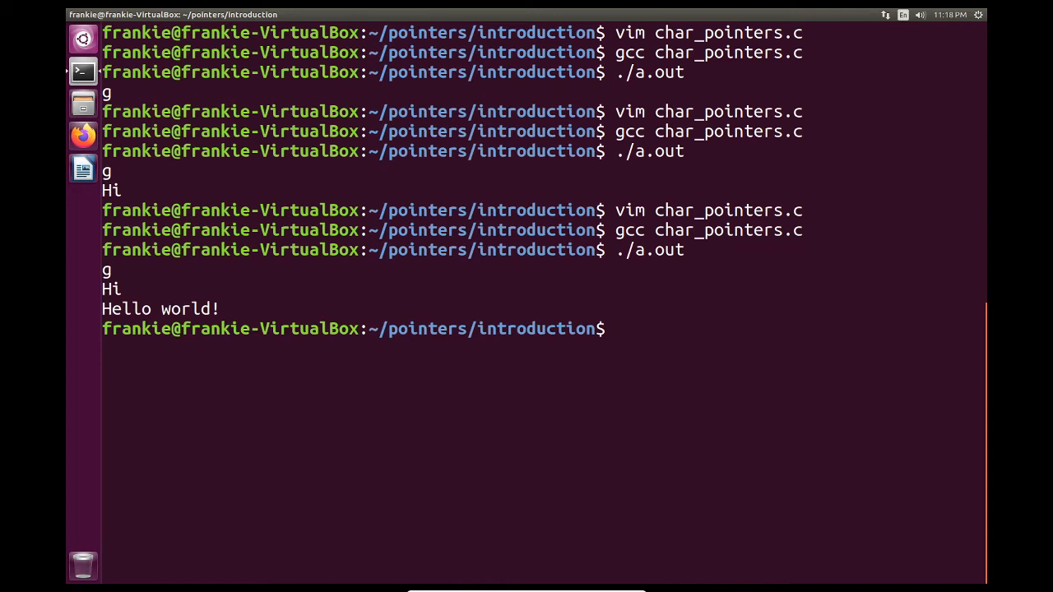
pyautogui.write('./a.out')
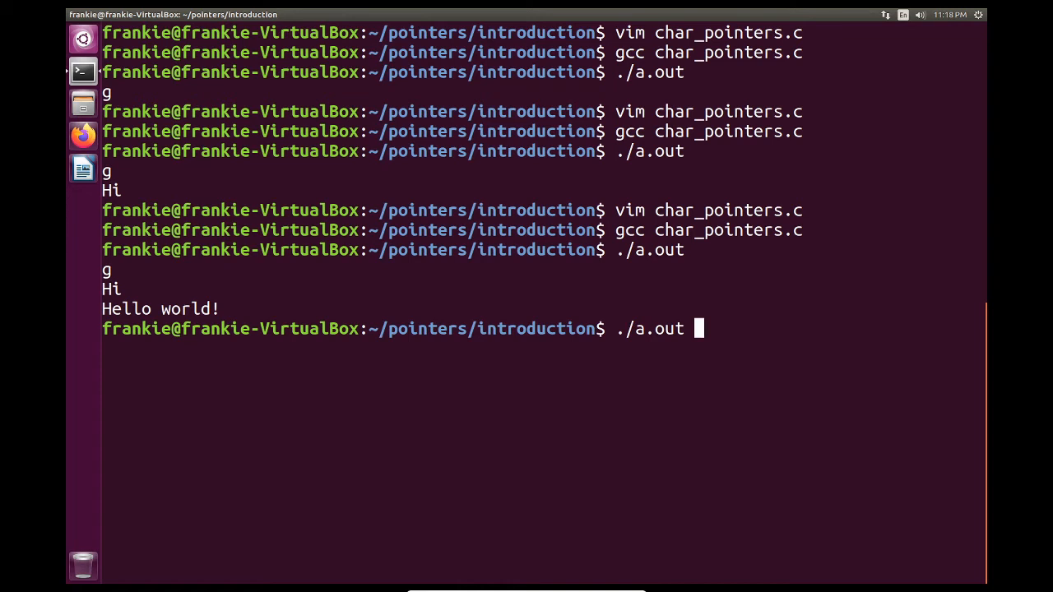
pyautogui.press('Return')
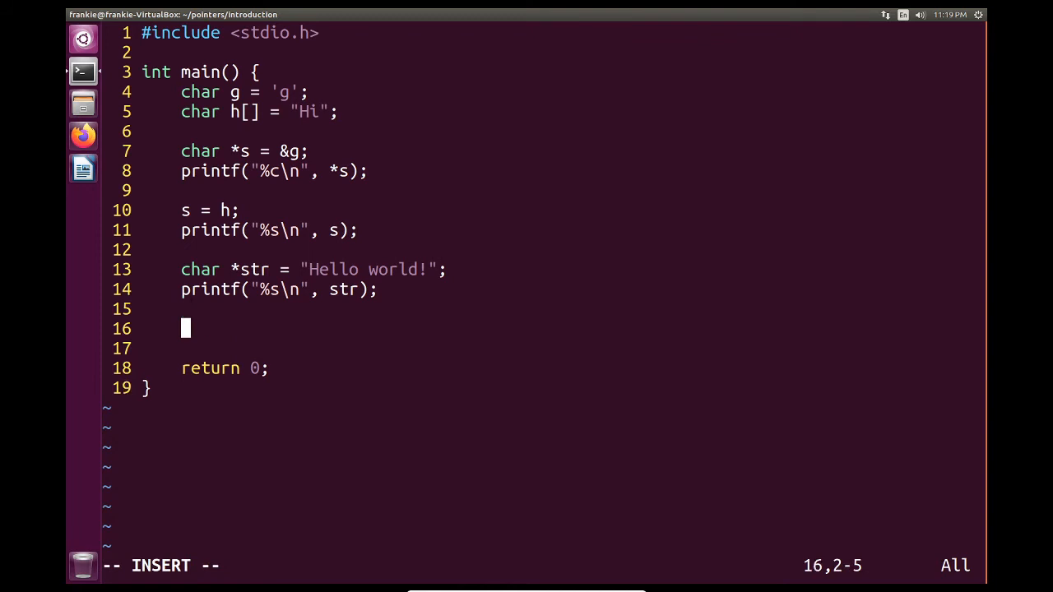
# - Add h[0] = 'K'; and str[0] = 'Y'; to overwrite the first characters
pyautogui.write('h')
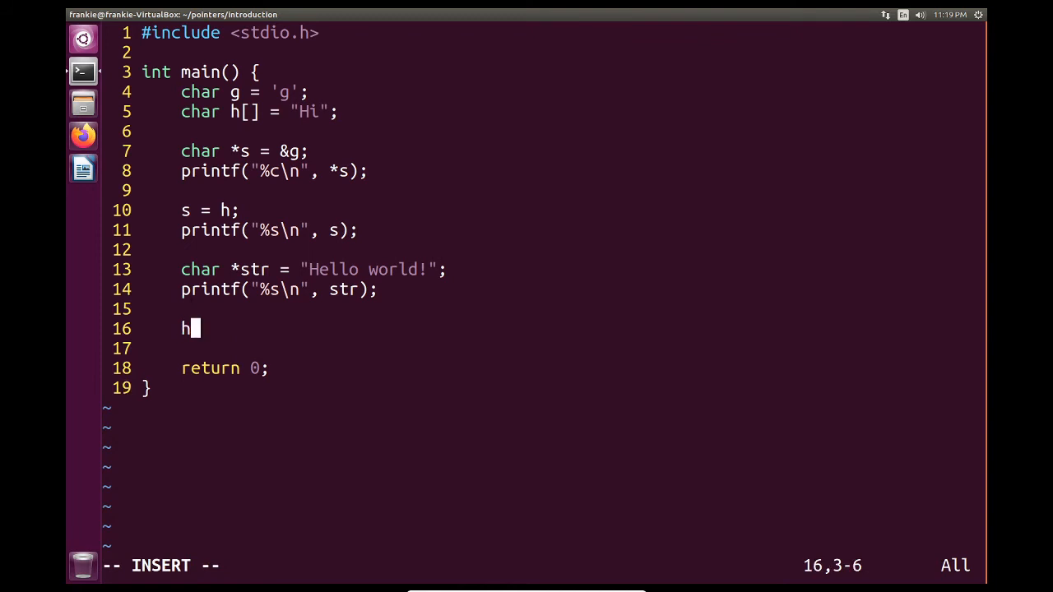
pyautogui.write('[0] =')
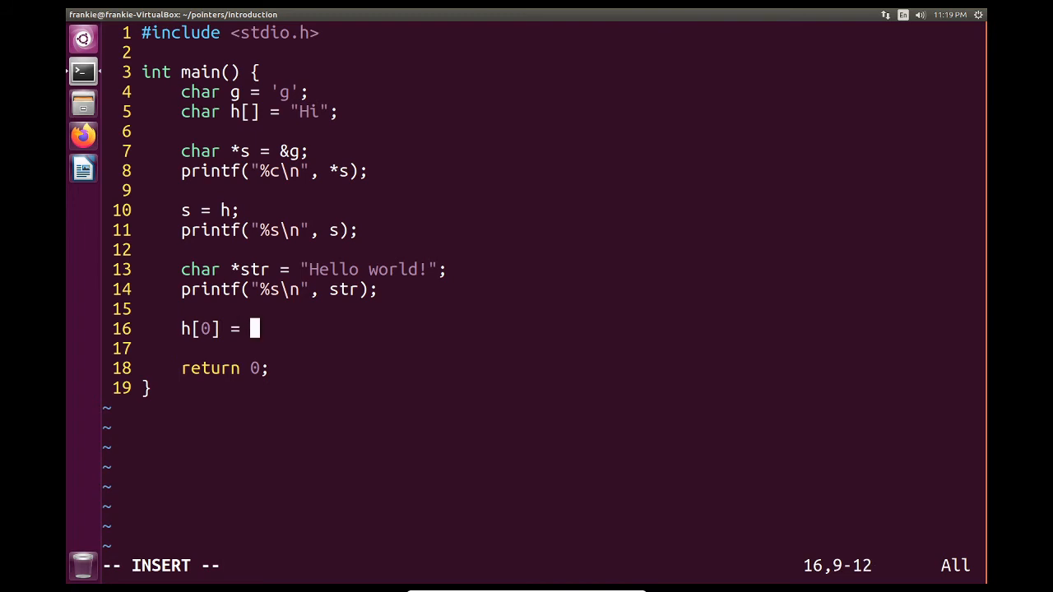
pyautogui.write("'K'")
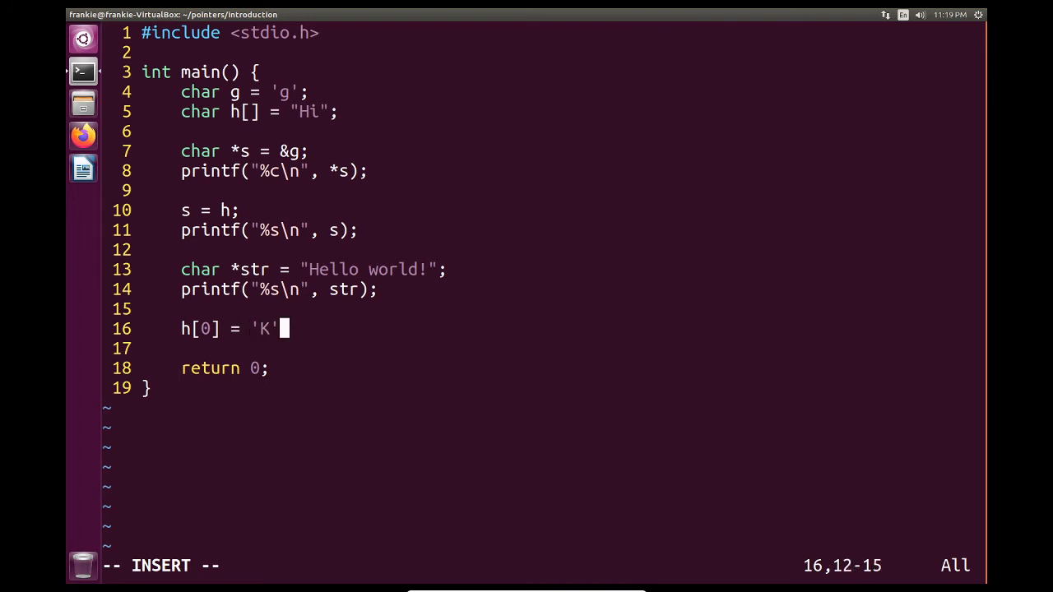
pyautogui.write(';')
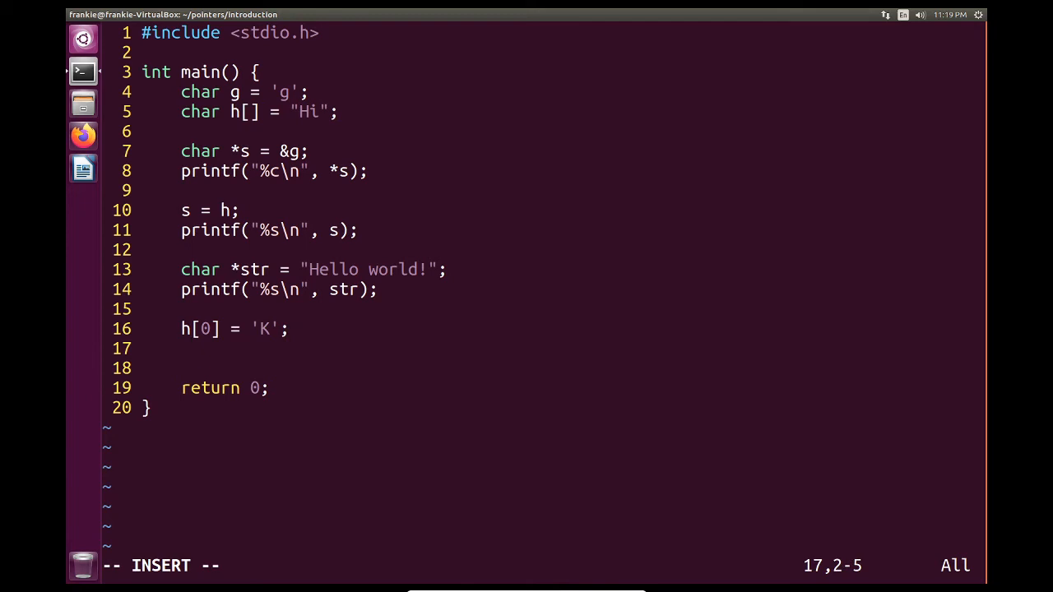
pyautogui.write('str[0] =')
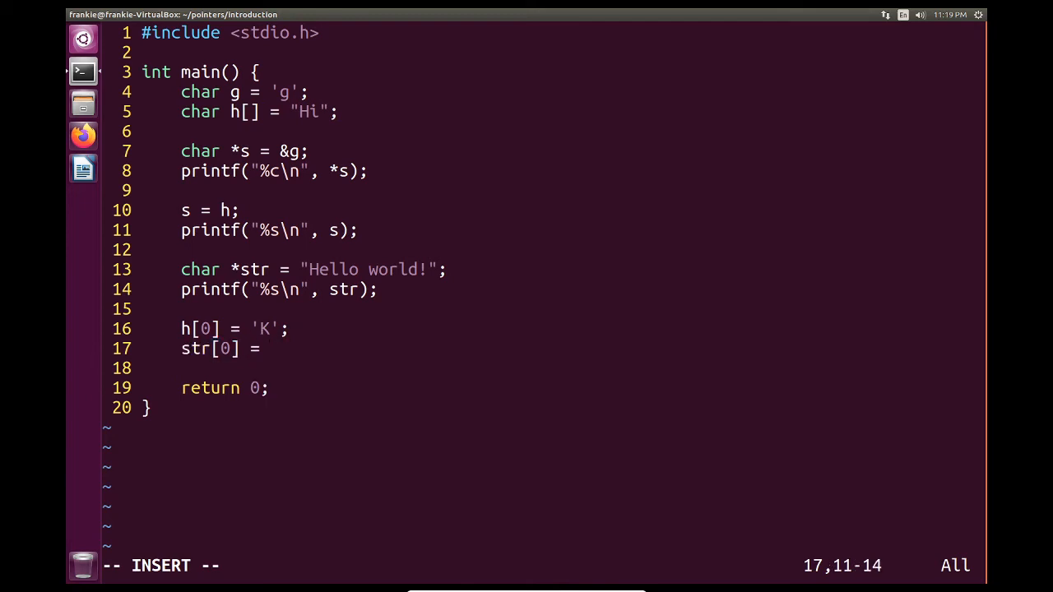
pyautogui.write("'Y';")
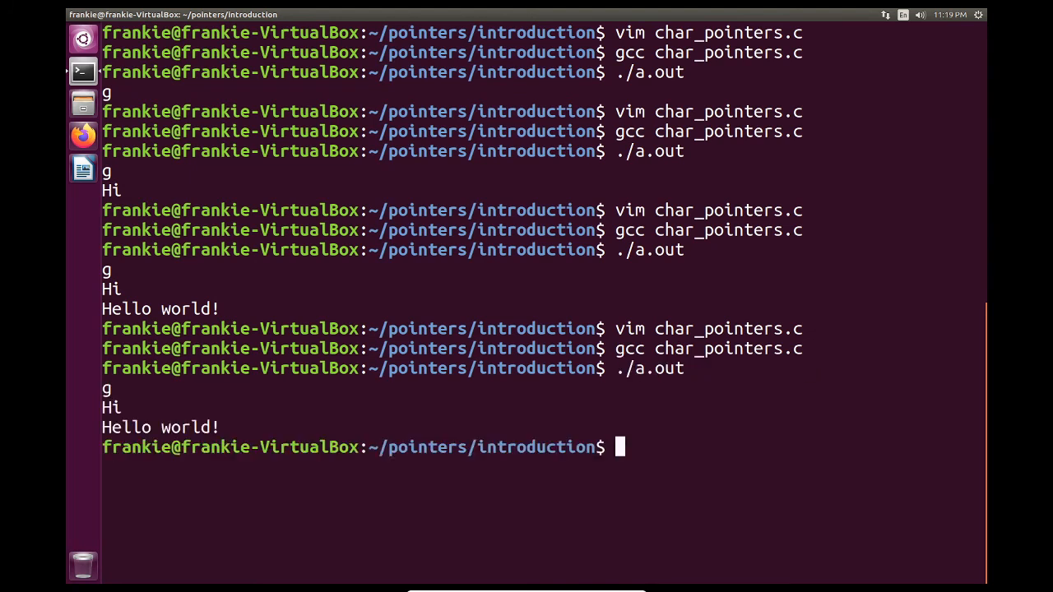
# - Rebuild and run the program, which crashes with a segmentation fault, then reopen char_pointers.c
pyautogui.write('vim char_pointers.c')
pyautogui.write('./a.out')
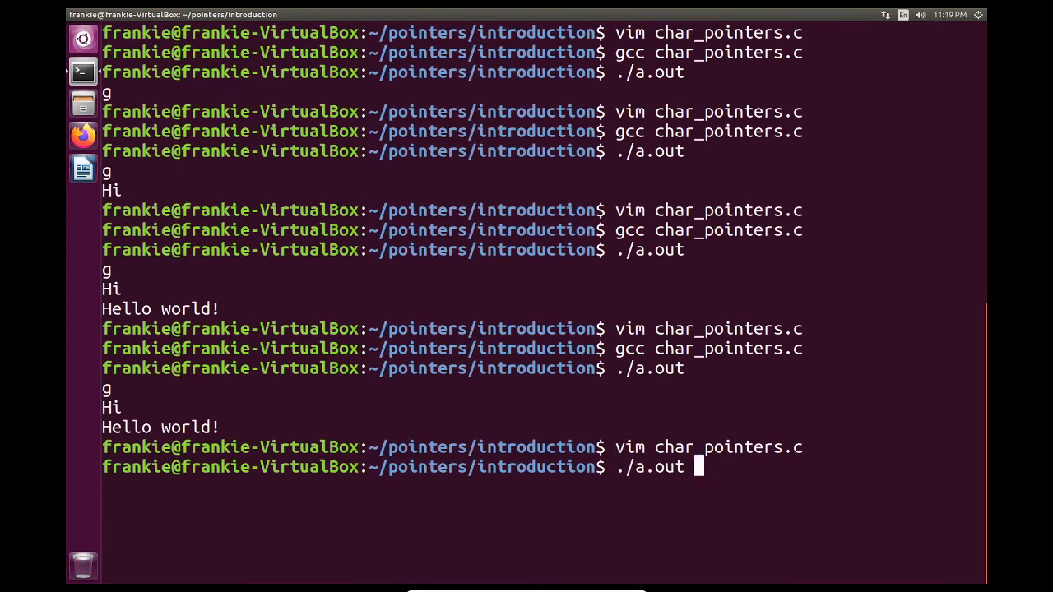
pyautogui.press('Return')
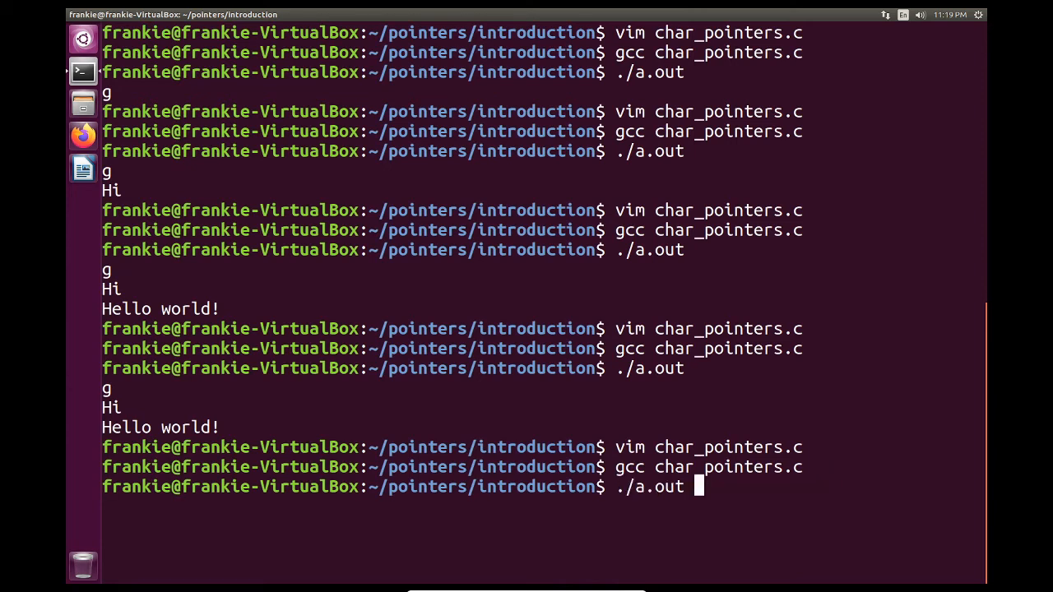
pyautogui.press('Return')
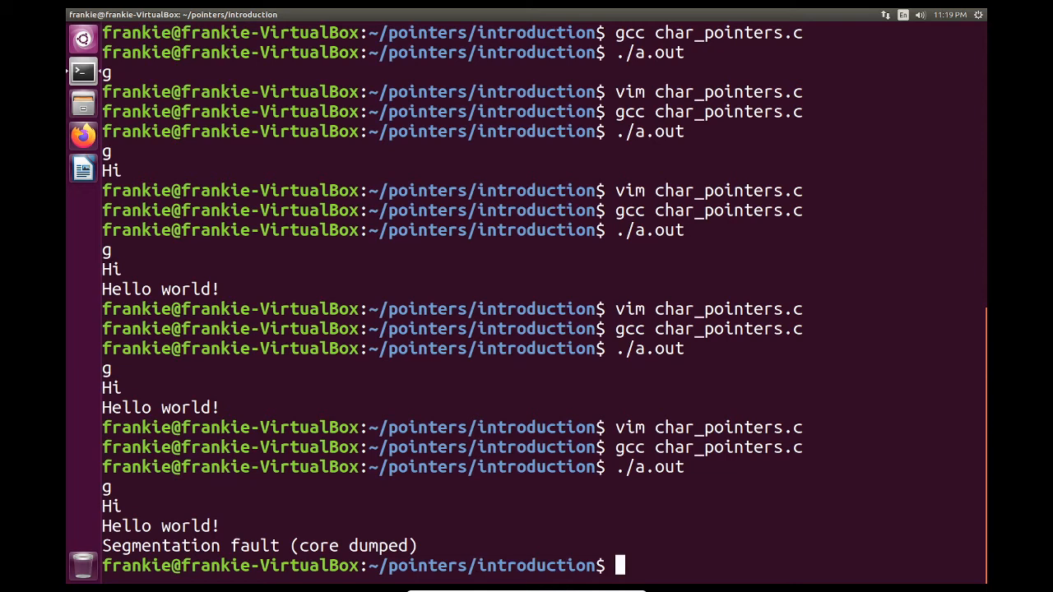
pyautogui.write('gcc char_pointers.c')
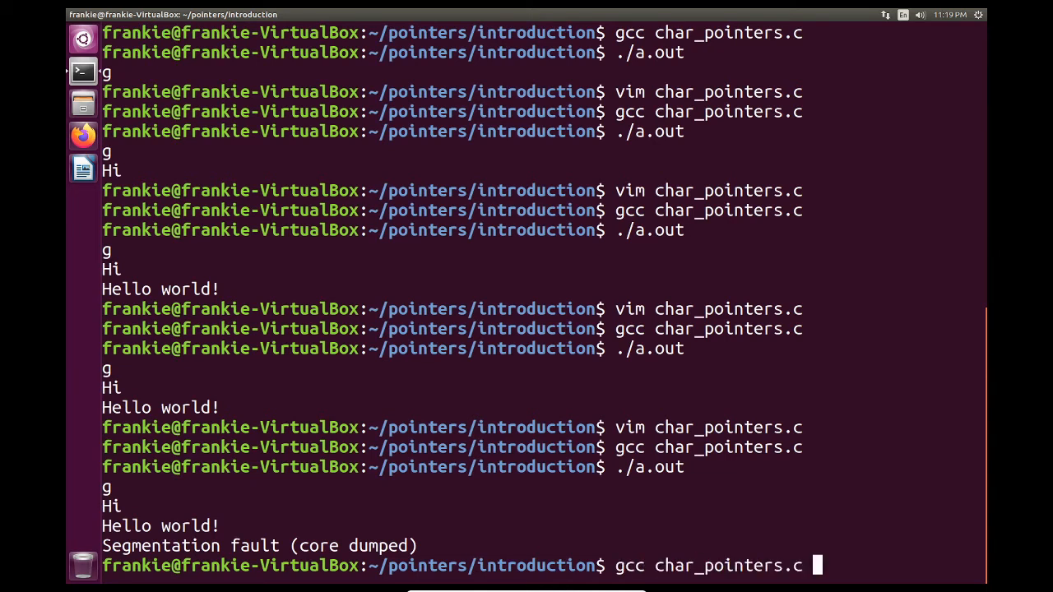
pyautogui.press('Return')
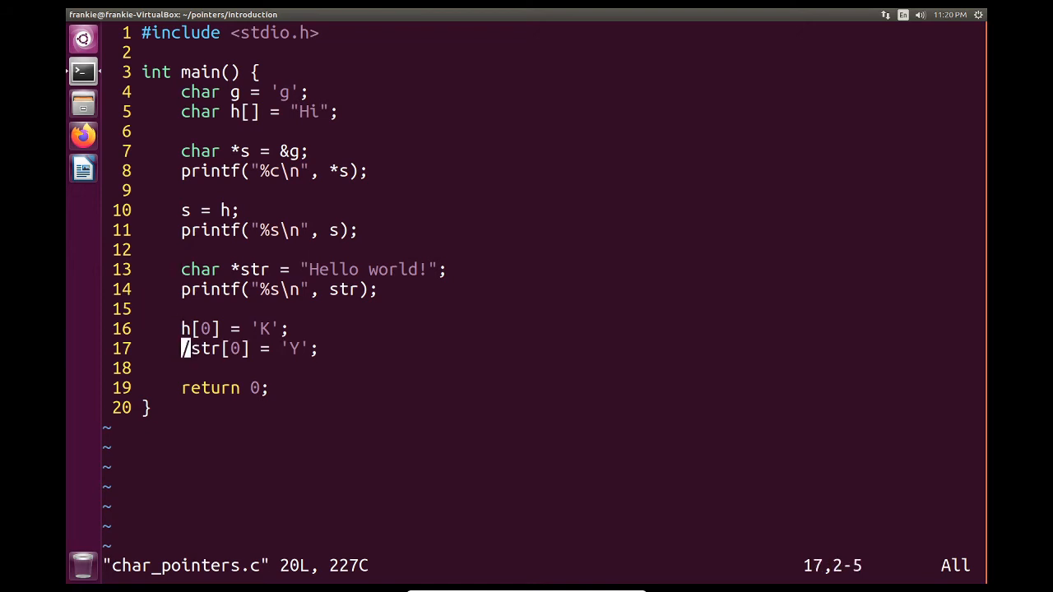
# - On a new line, write printf with three %p specifiers and arguments h, &h, &h[0]
pyautogui.press('Left')
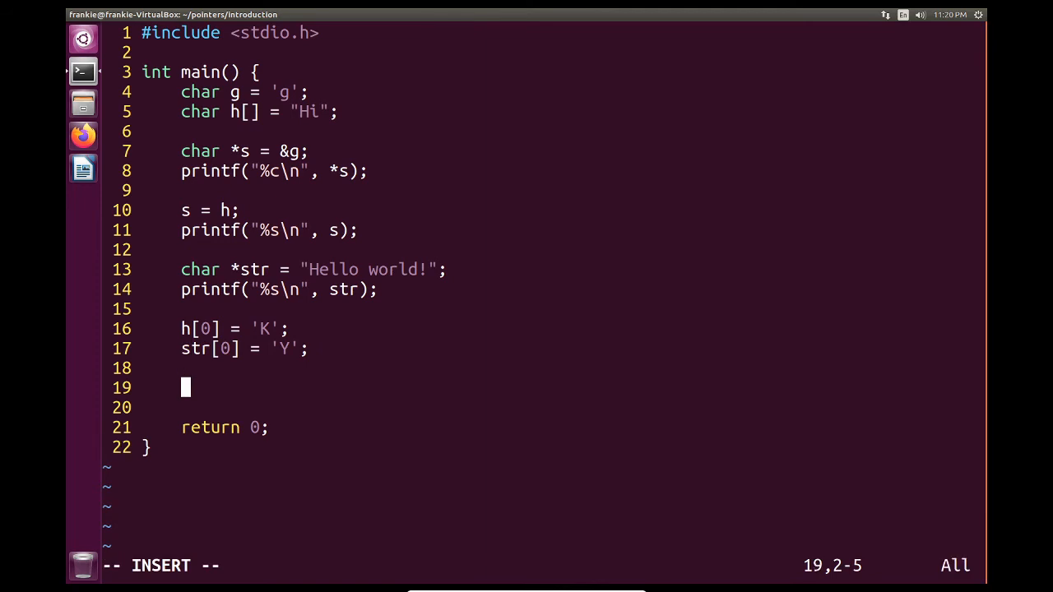
pyautogui.write('printf("')
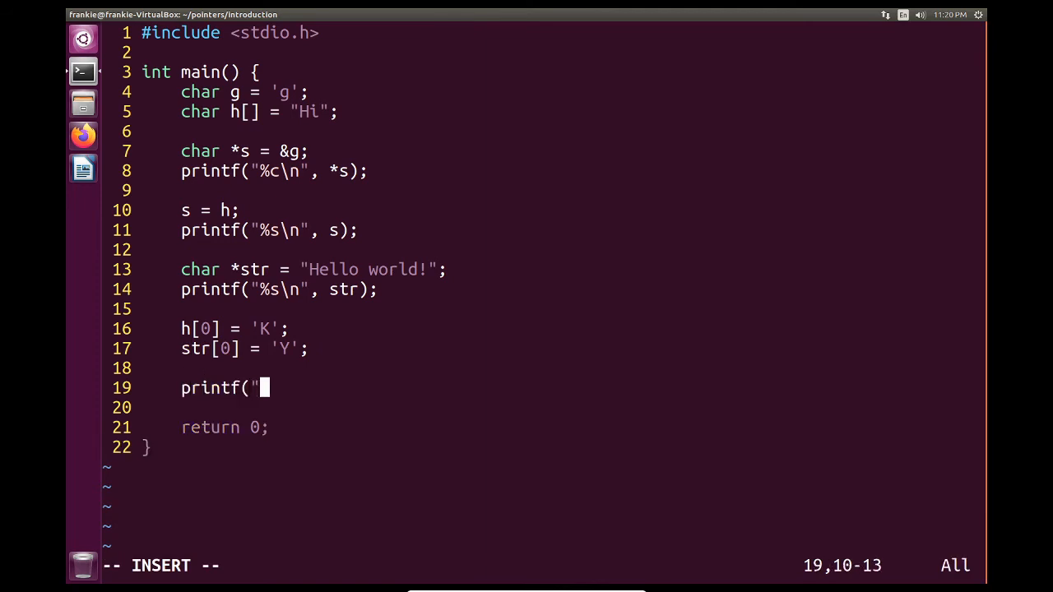
pyautogui.write('%p,')
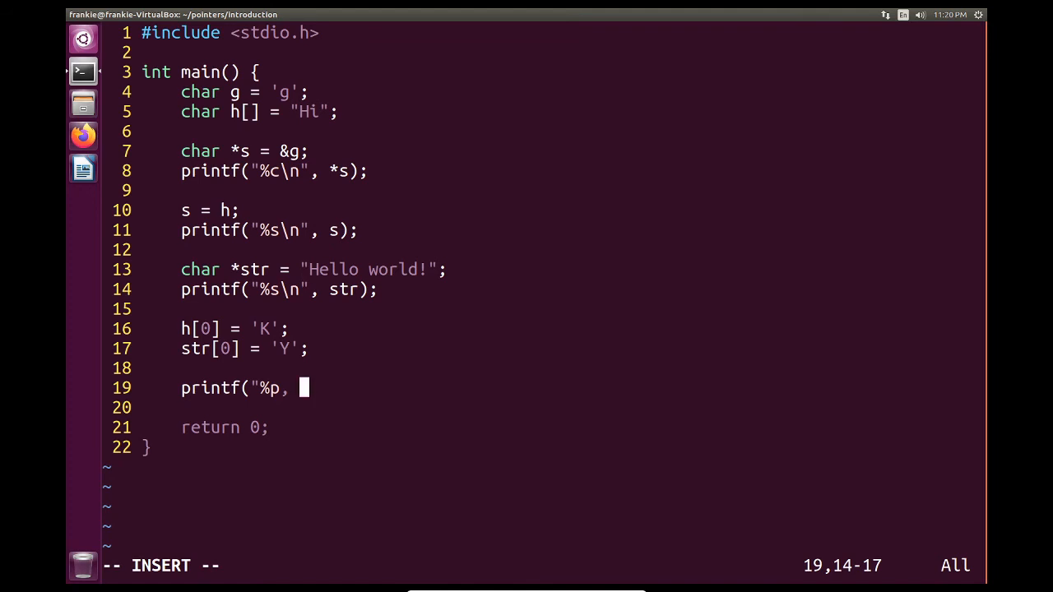
pyautogui.write('%p, %')
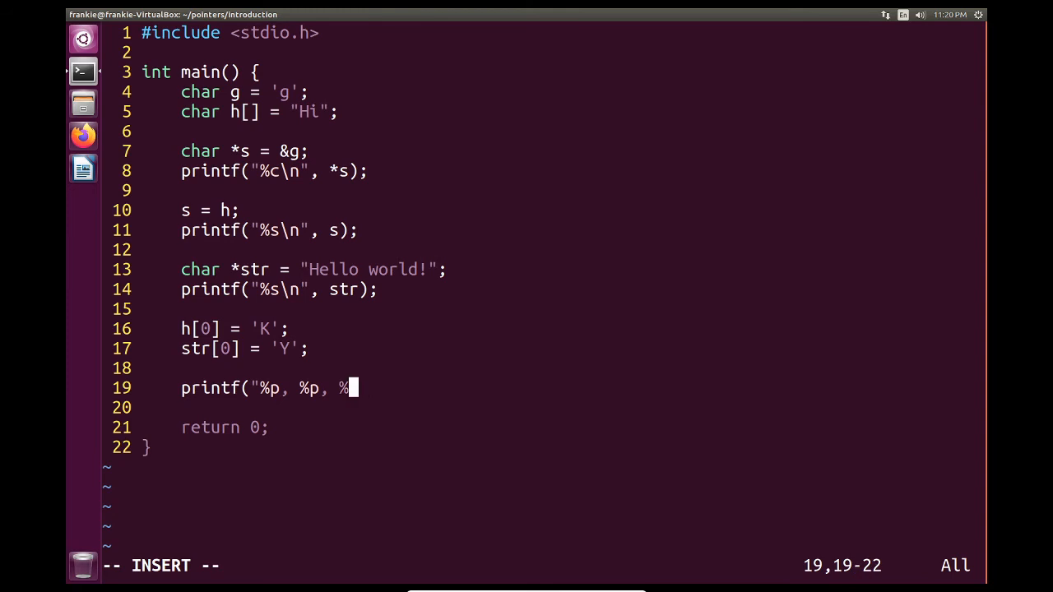
pyautogui.write('p\\b')
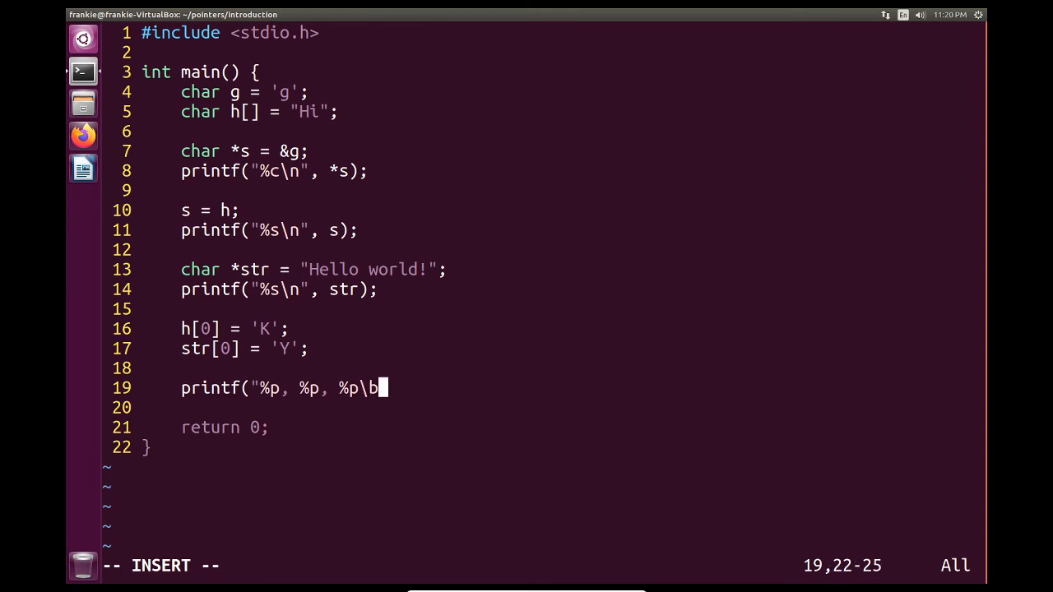
pyautogui.write('n"')
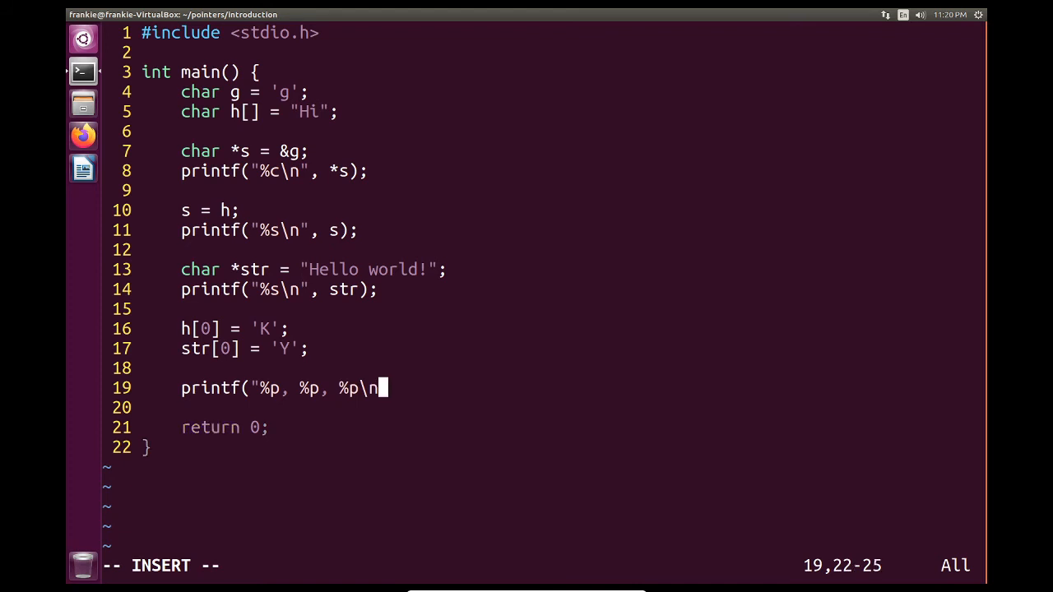
pyautogui.write(', h,')
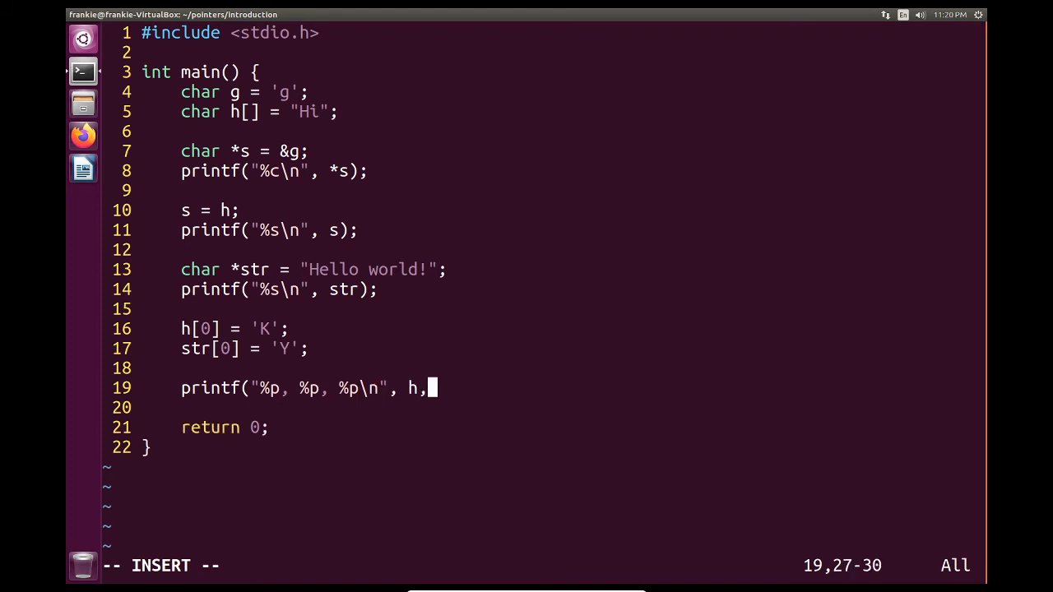
pyautogui.write('&h')
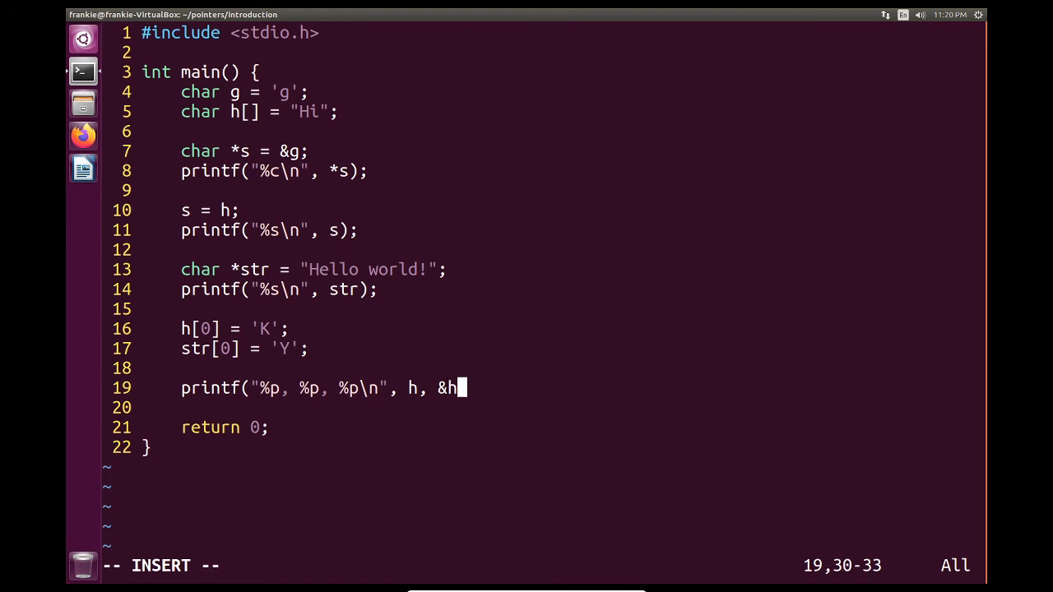
pyautogui.write(', &h[')
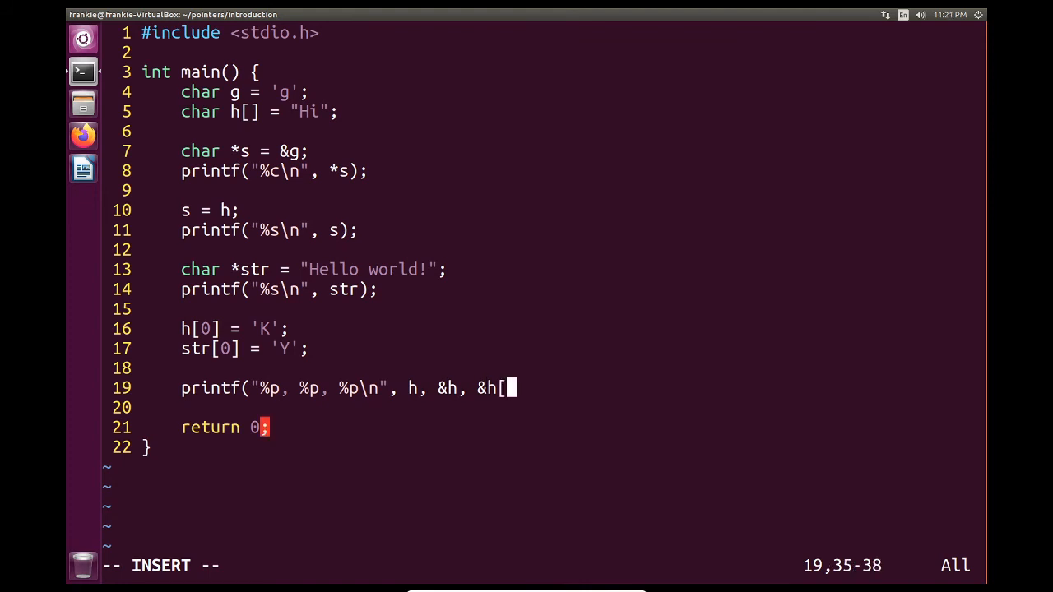
pyautogui.write('0]);')
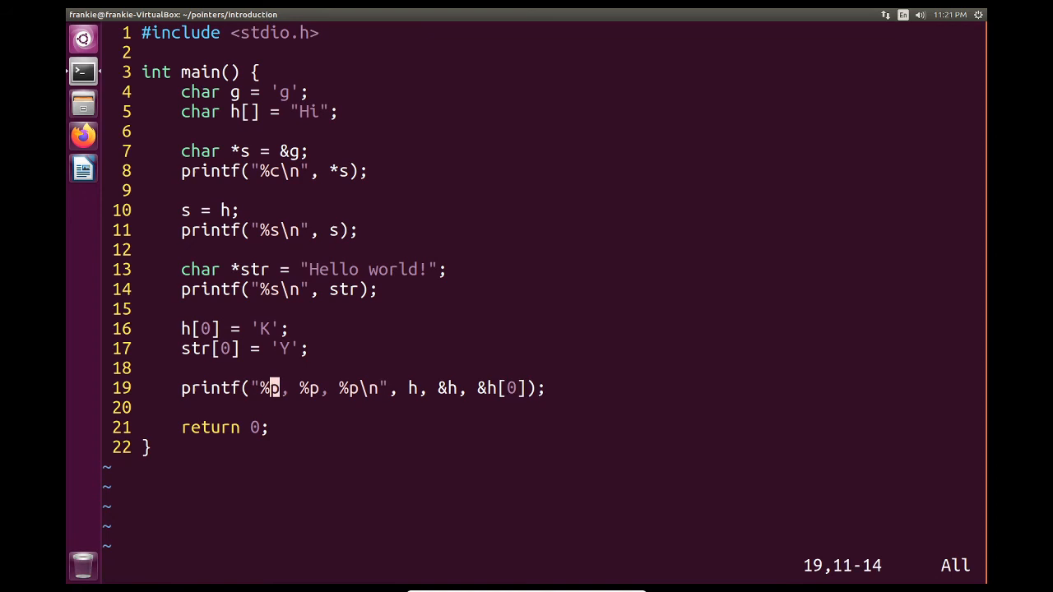
# - Label the format string as "h: %p, &h: %p, &h[0]: %p" and recompile
pyautogui.write('h:')
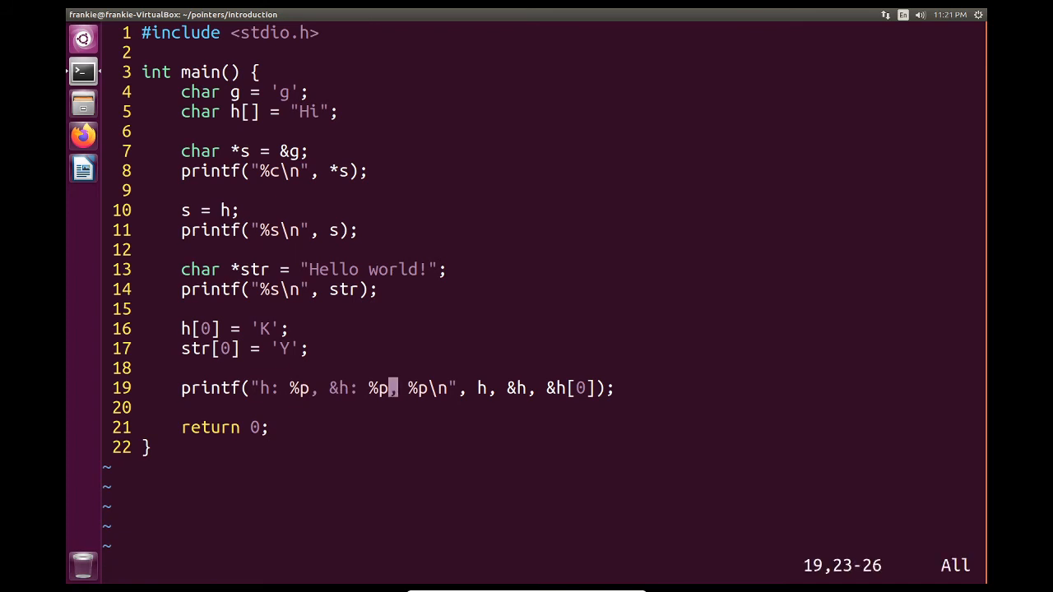
pyautogui.write('&')
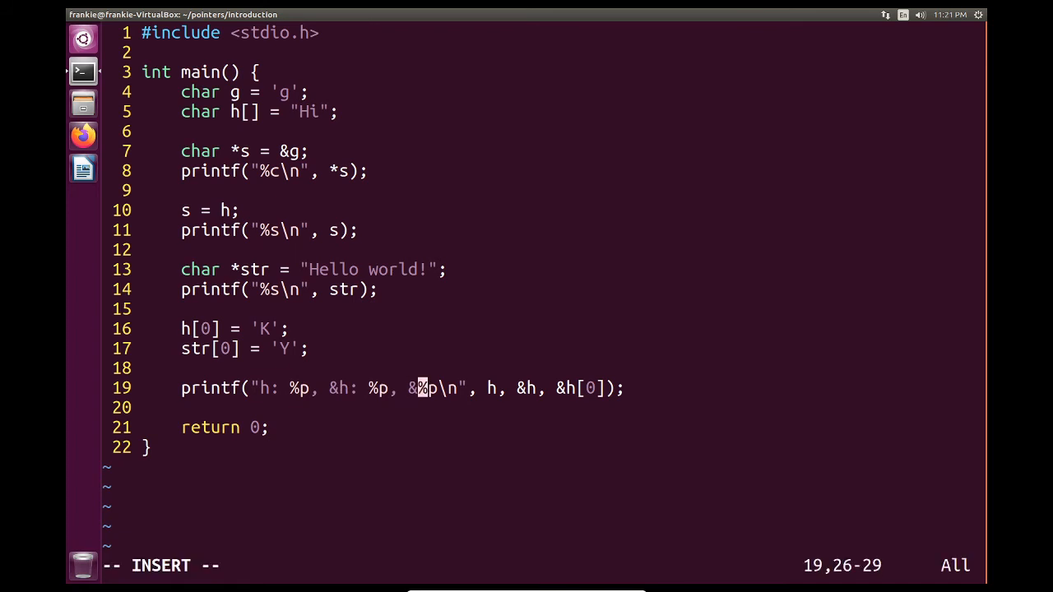
pyautogui.write('[0]:')
pyautogui.write('gcc char_pointers.c')
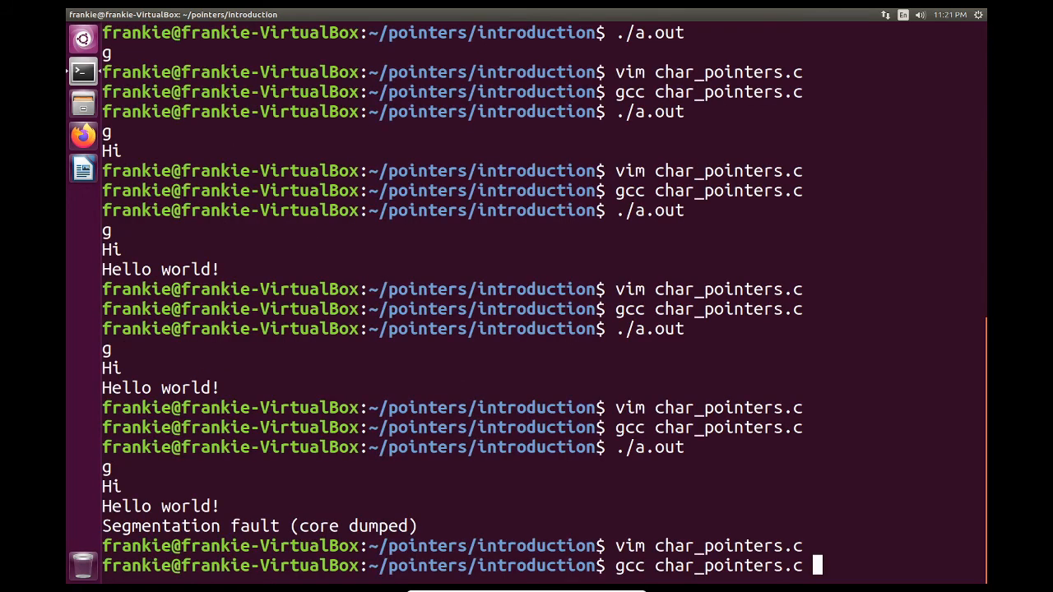
pyautogui.press('Return')
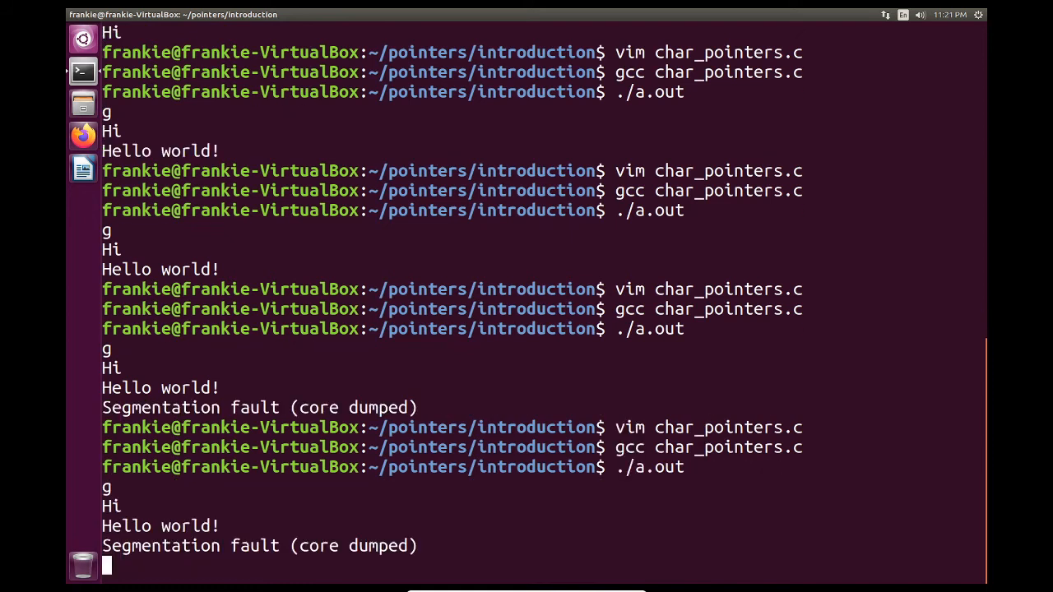
# - Compile char_pointers.c with gcc so h, &h and &h[0] print one address
pyautogui.write('gcc char_pointers.c')
pyautogui.write('vim char_pointers.c')
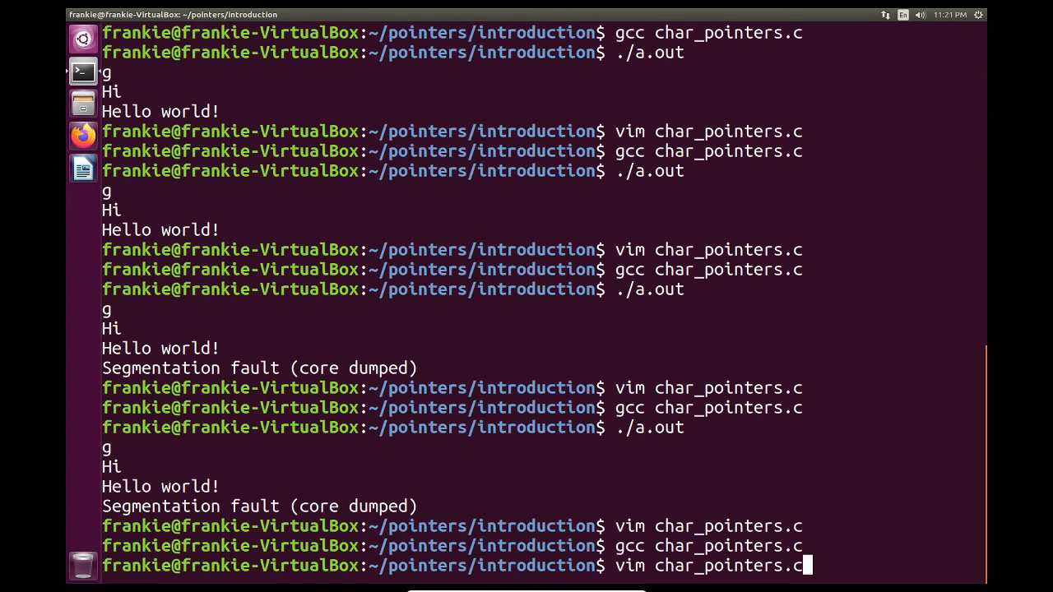
pyautogui.press('Return')
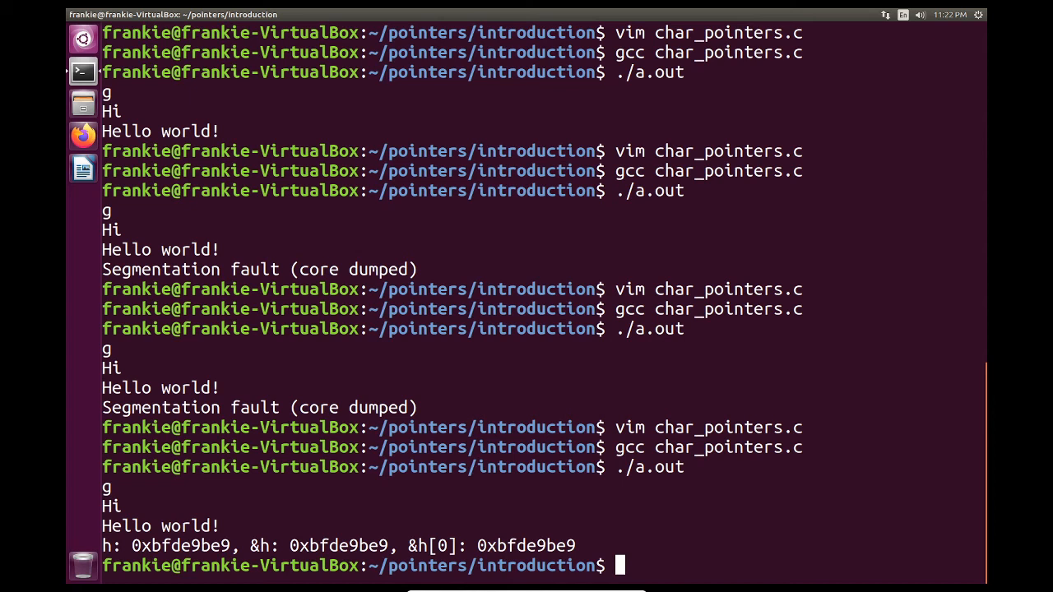
# - Add a printf line printing str, &str and &str[0], then enter :wq
pyautogui.write('vim char_pointers.c')
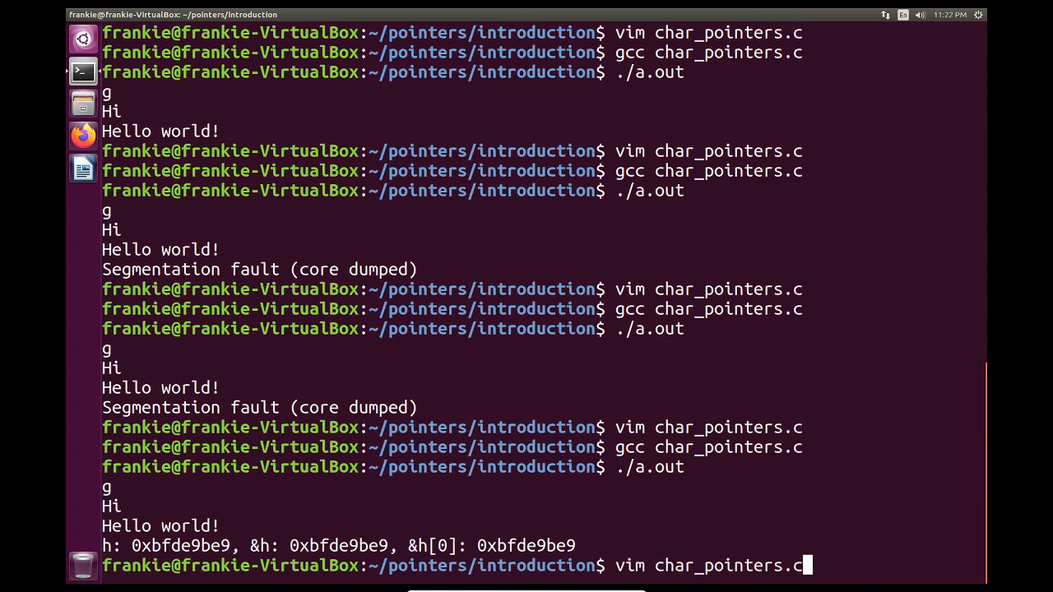
pyautogui.press('Return')
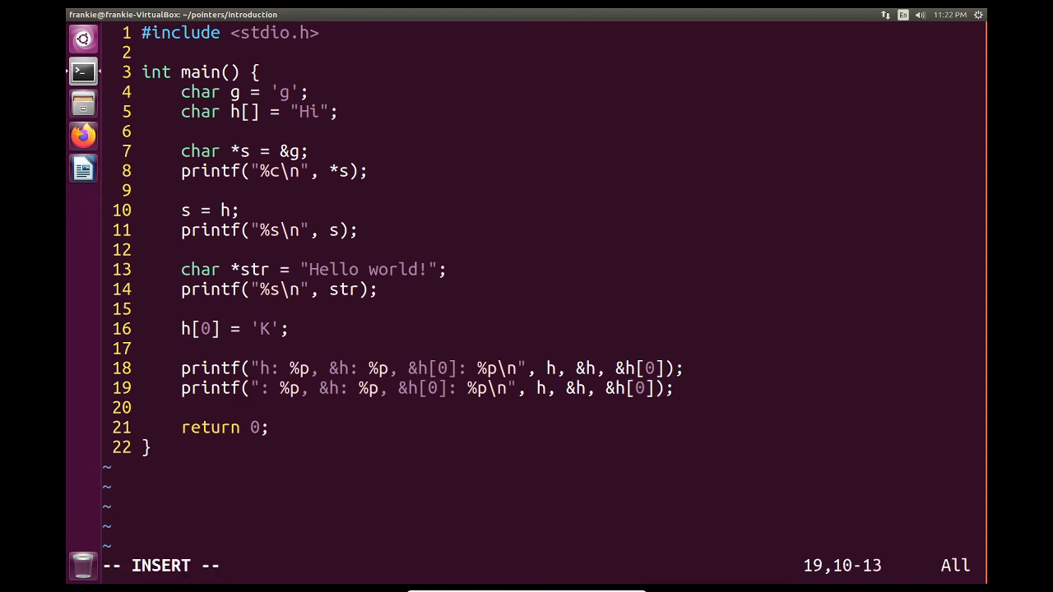
pyautogui.write('str')
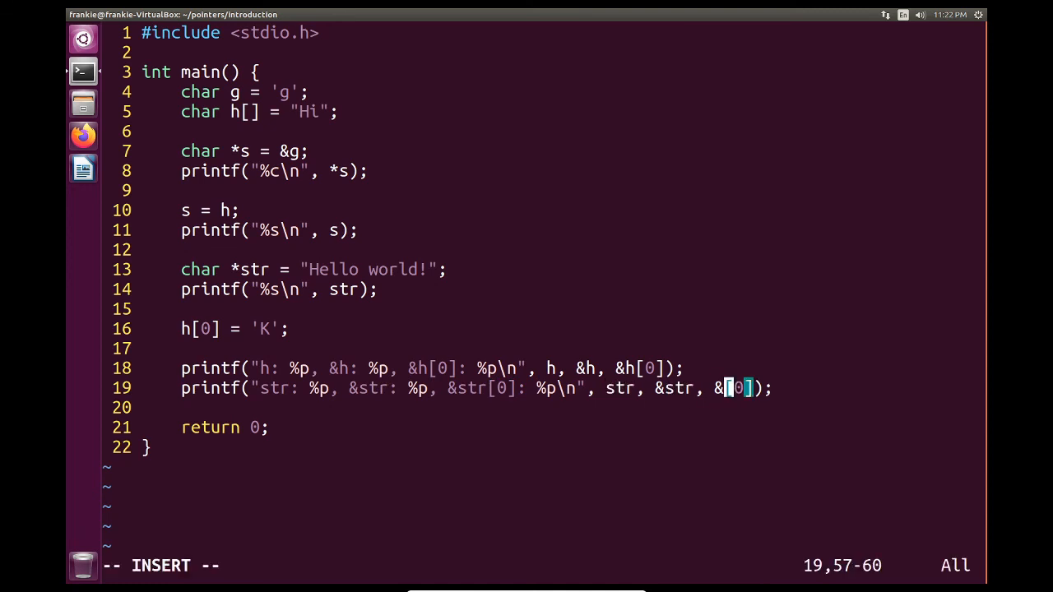
pyautogui.write(':wq')
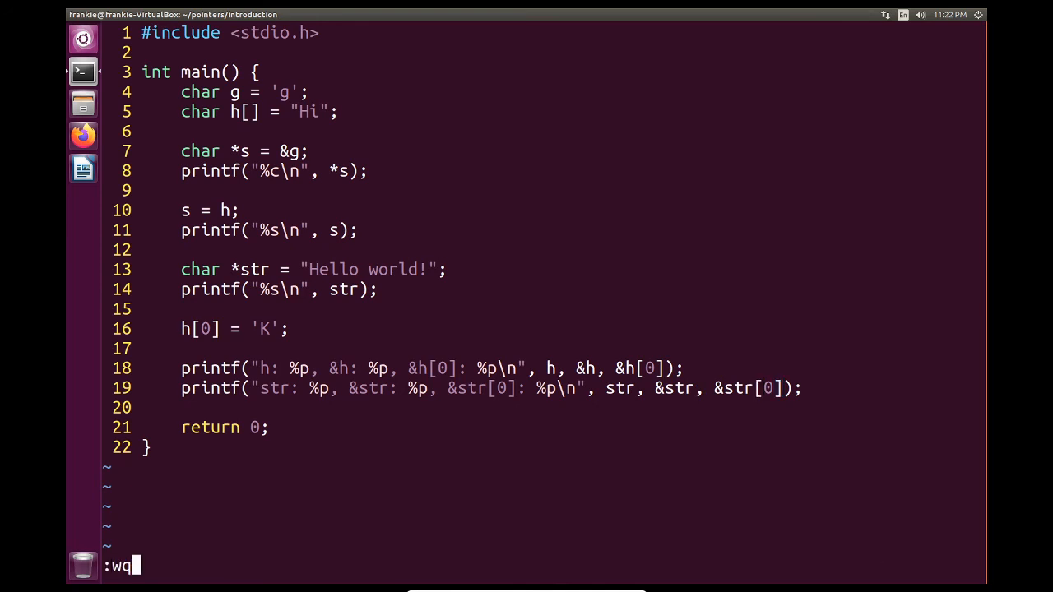
# - Save and quit, run the rebuilt program, then reopen char_pointers.c in Vim
pyautogui.press('Return')
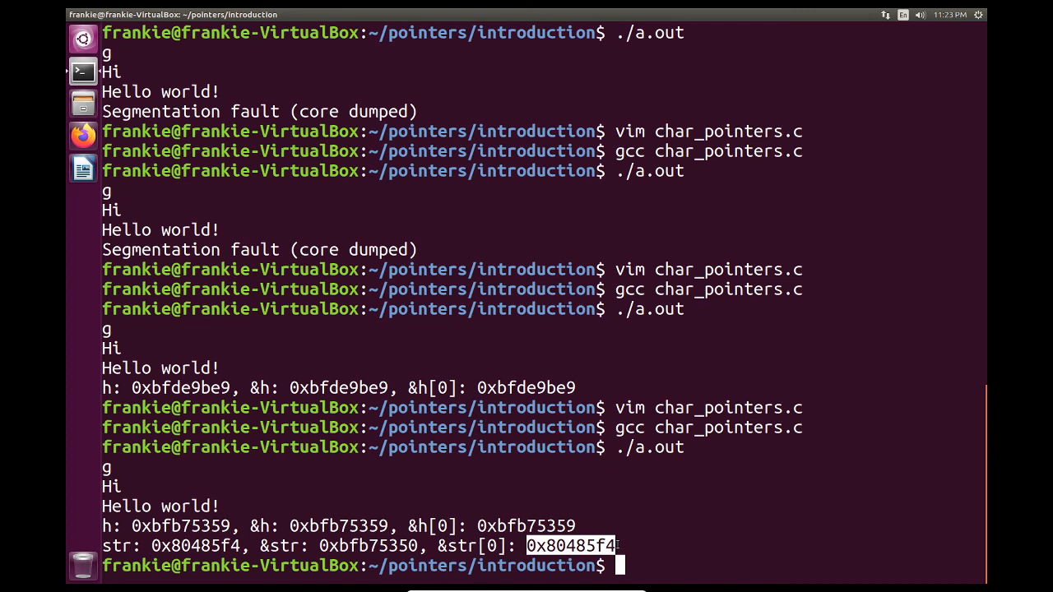
pyautogui.write('vim char_pointers.c')
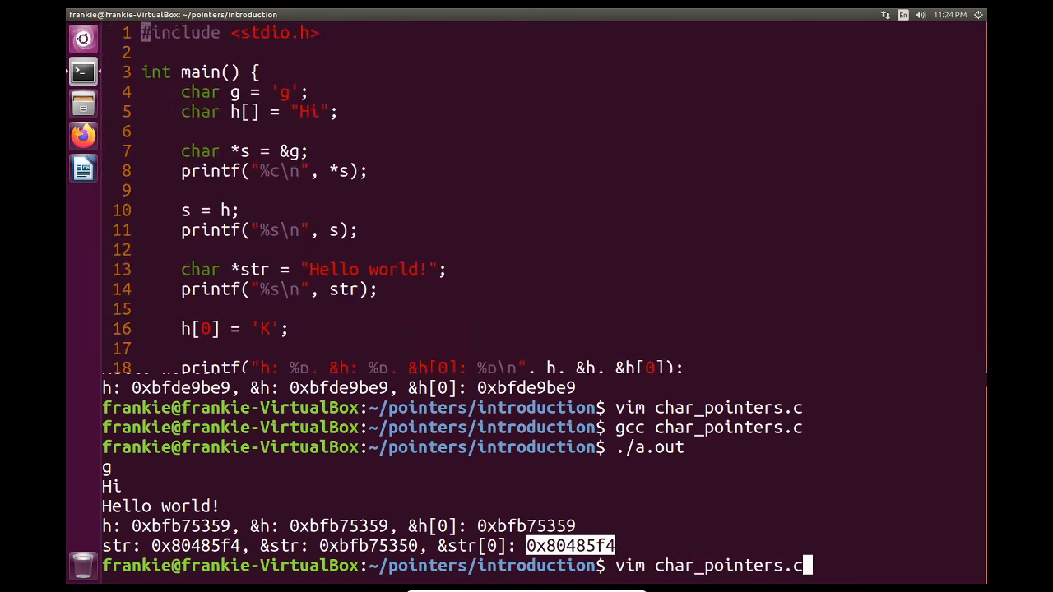
pyautogui.press('Return')
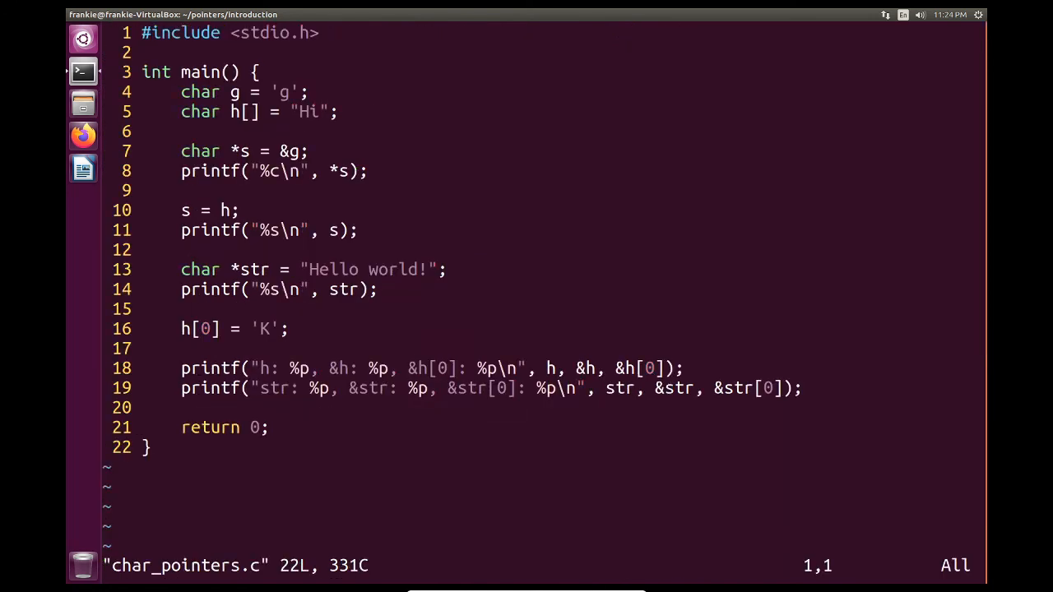